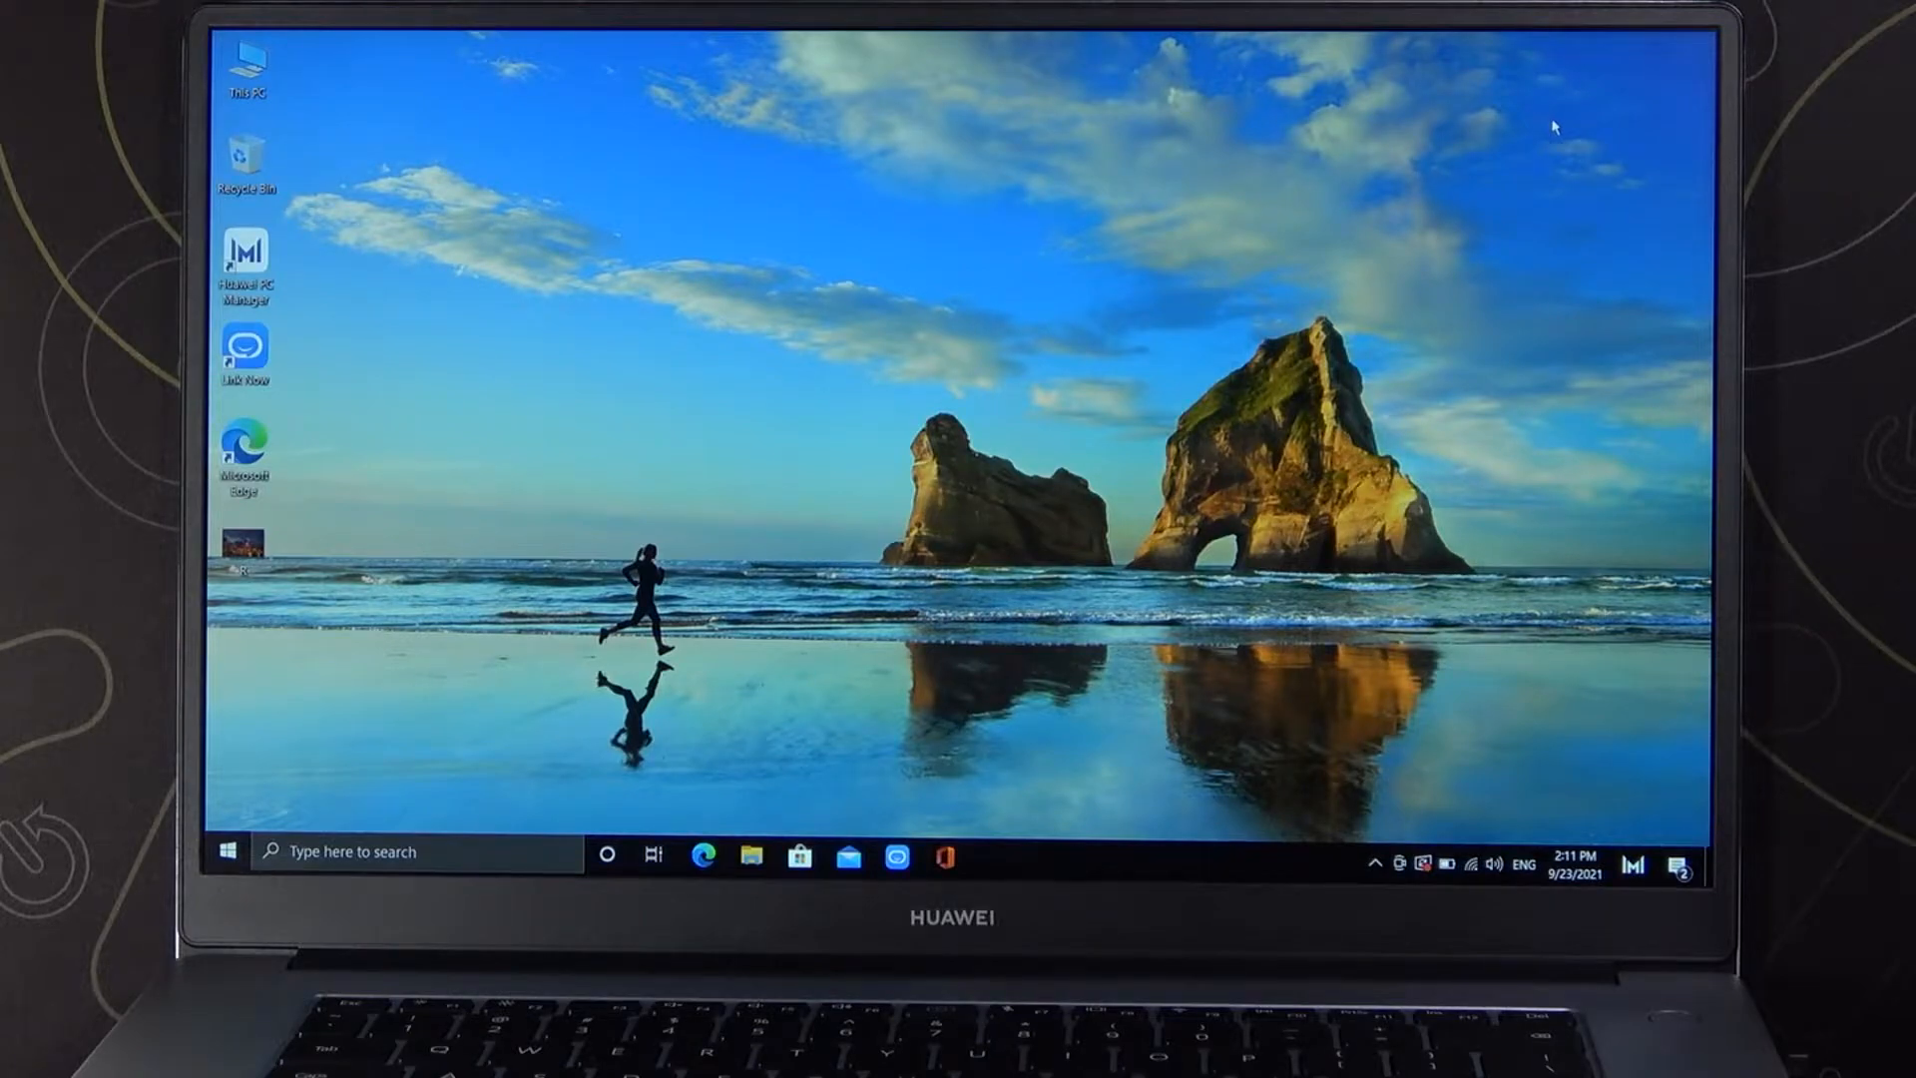
pyautogui.moveTo(1542, 131)
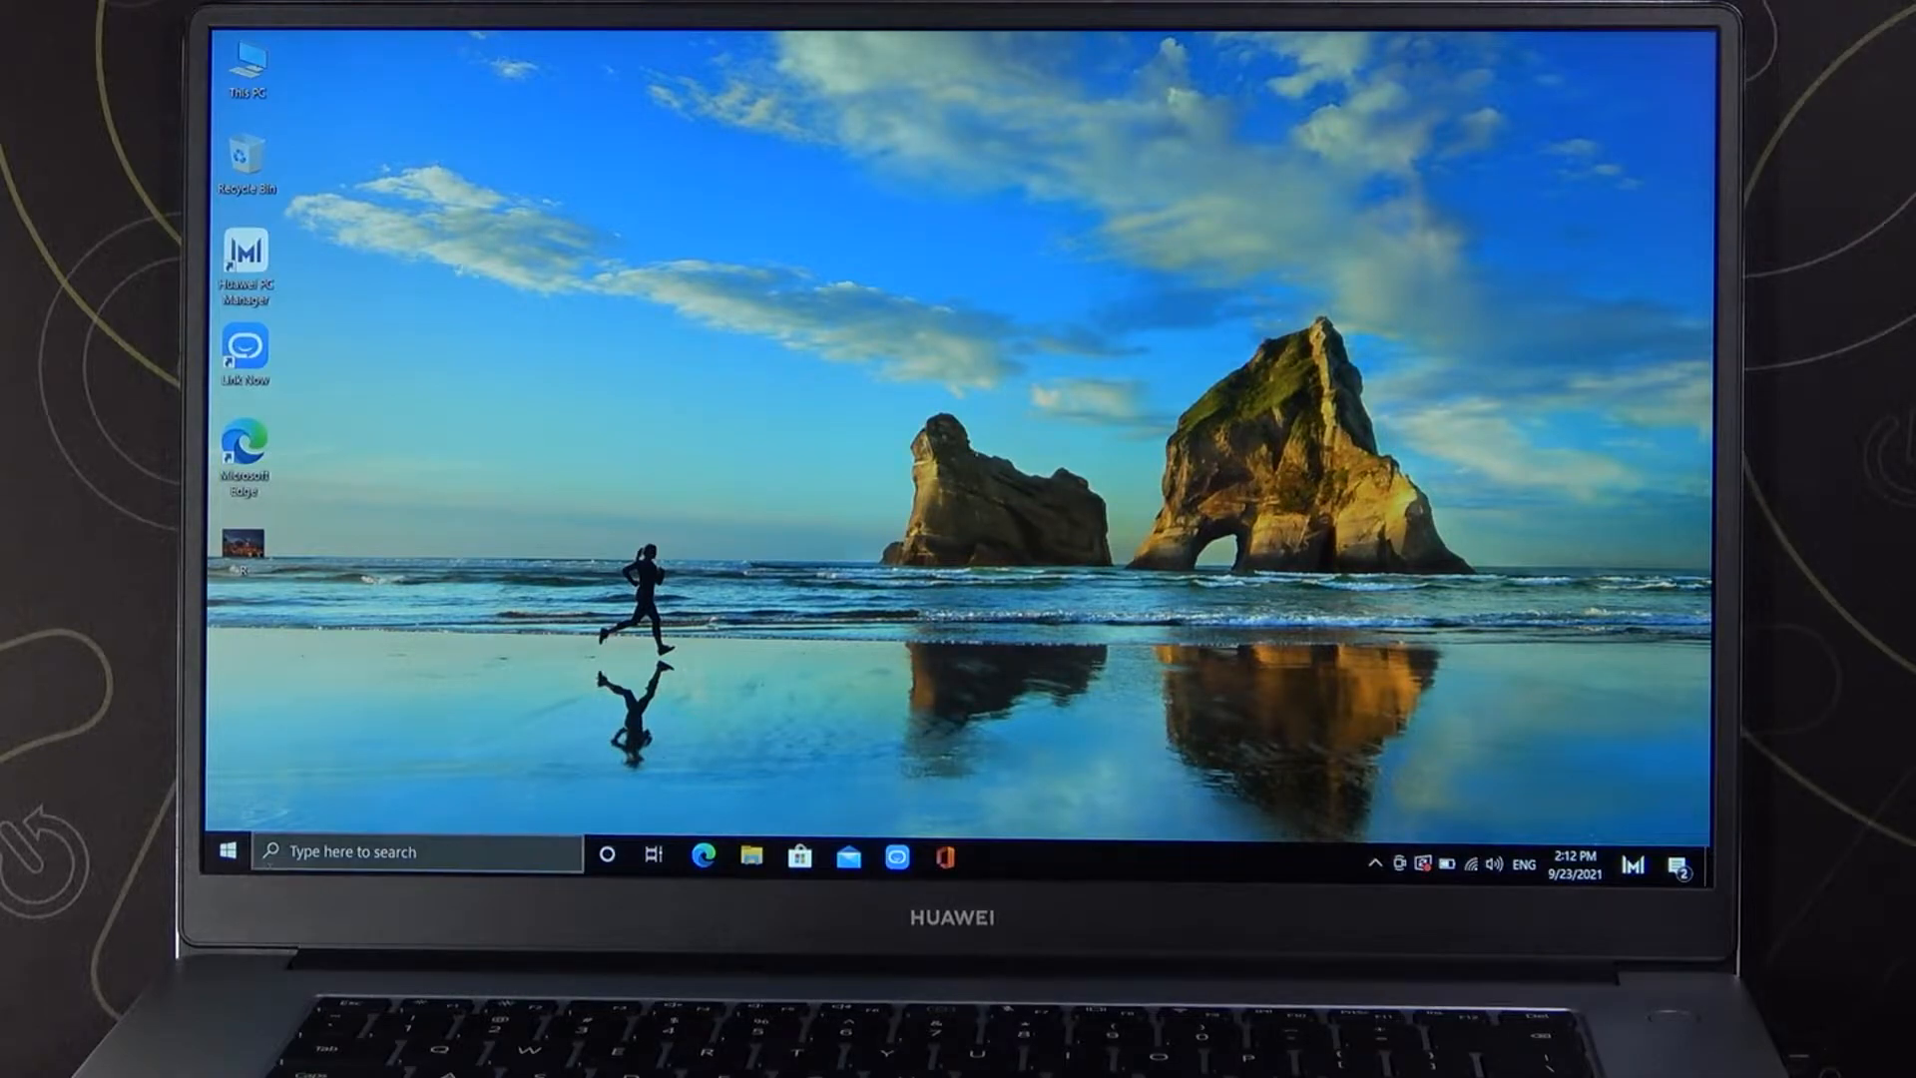
# Step: Open Windows Settings and go to the Gaming section's Xbox Game Bar page
pyautogui.click(994, 855)
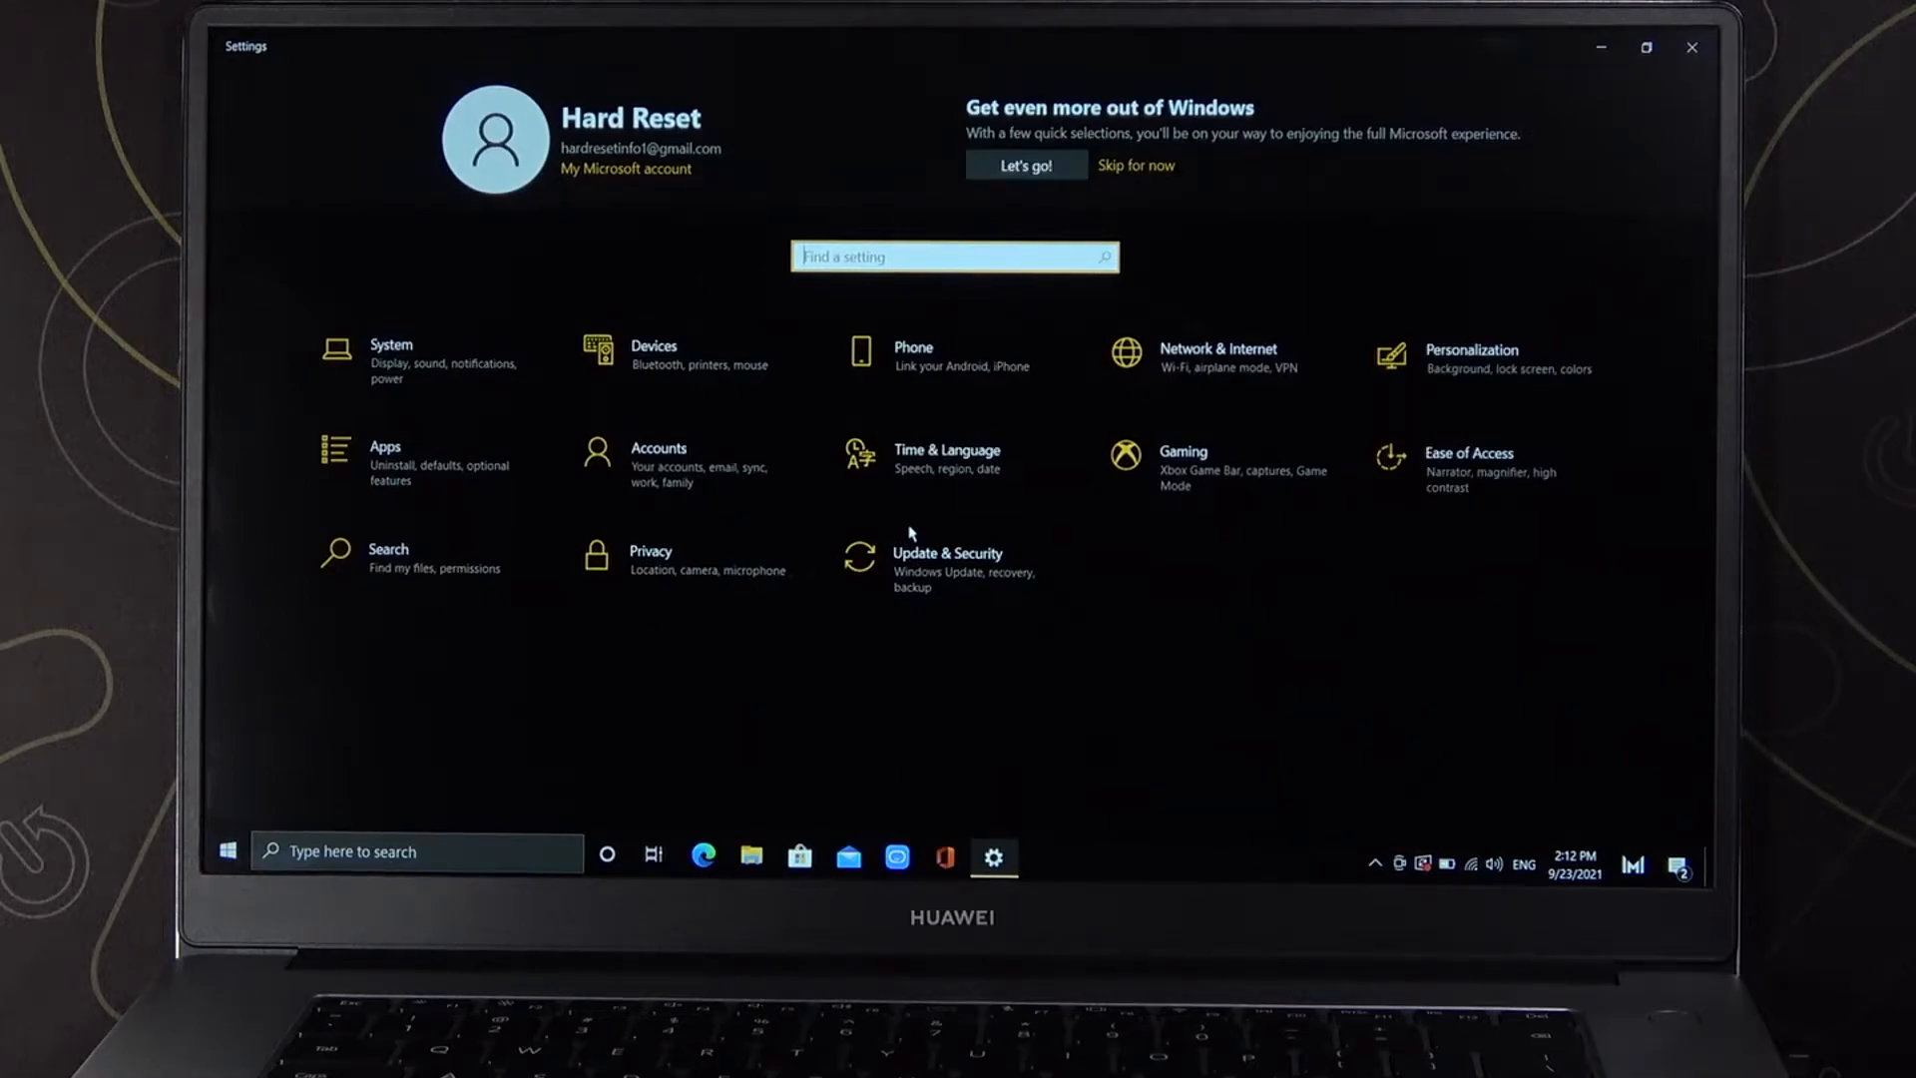
pyautogui.click(1181, 451)
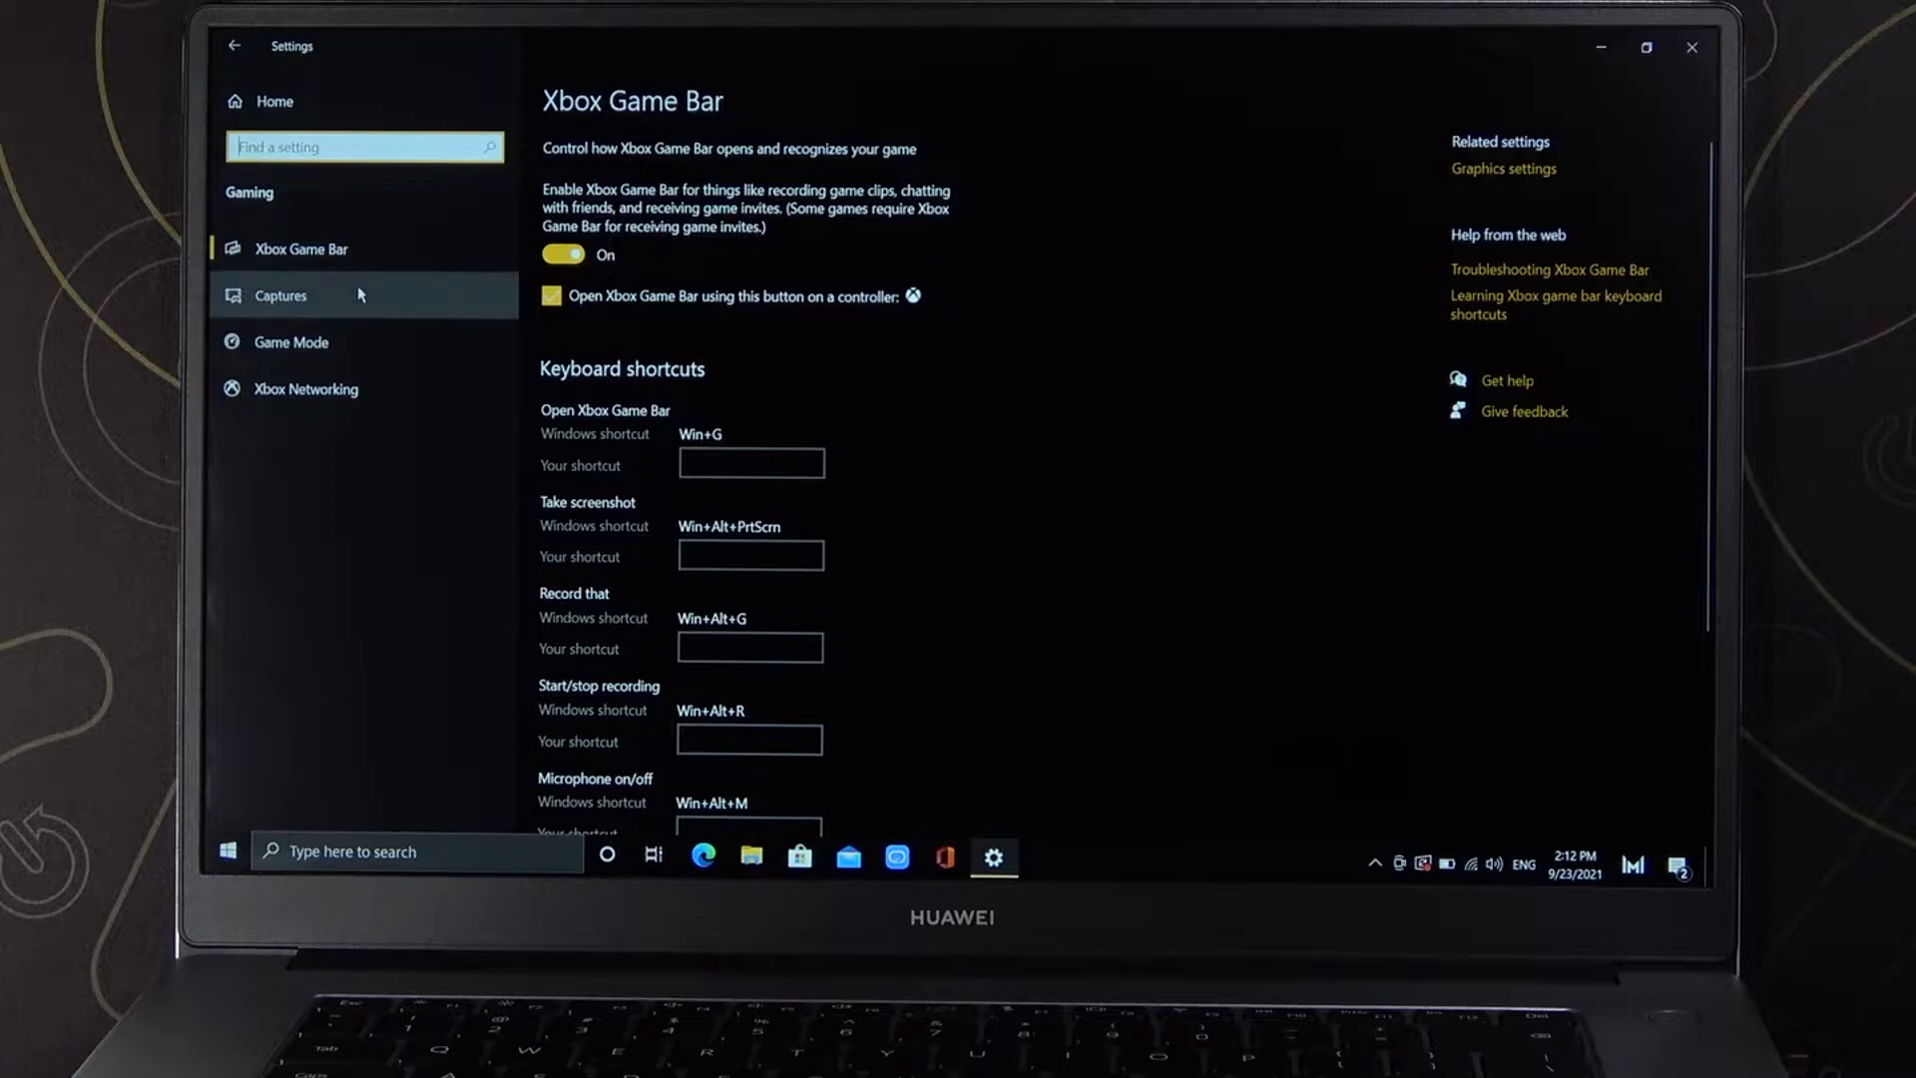
# Step: Go to the Captures page and toggle background recording off, then back on
pyautogui.click(281, 294)
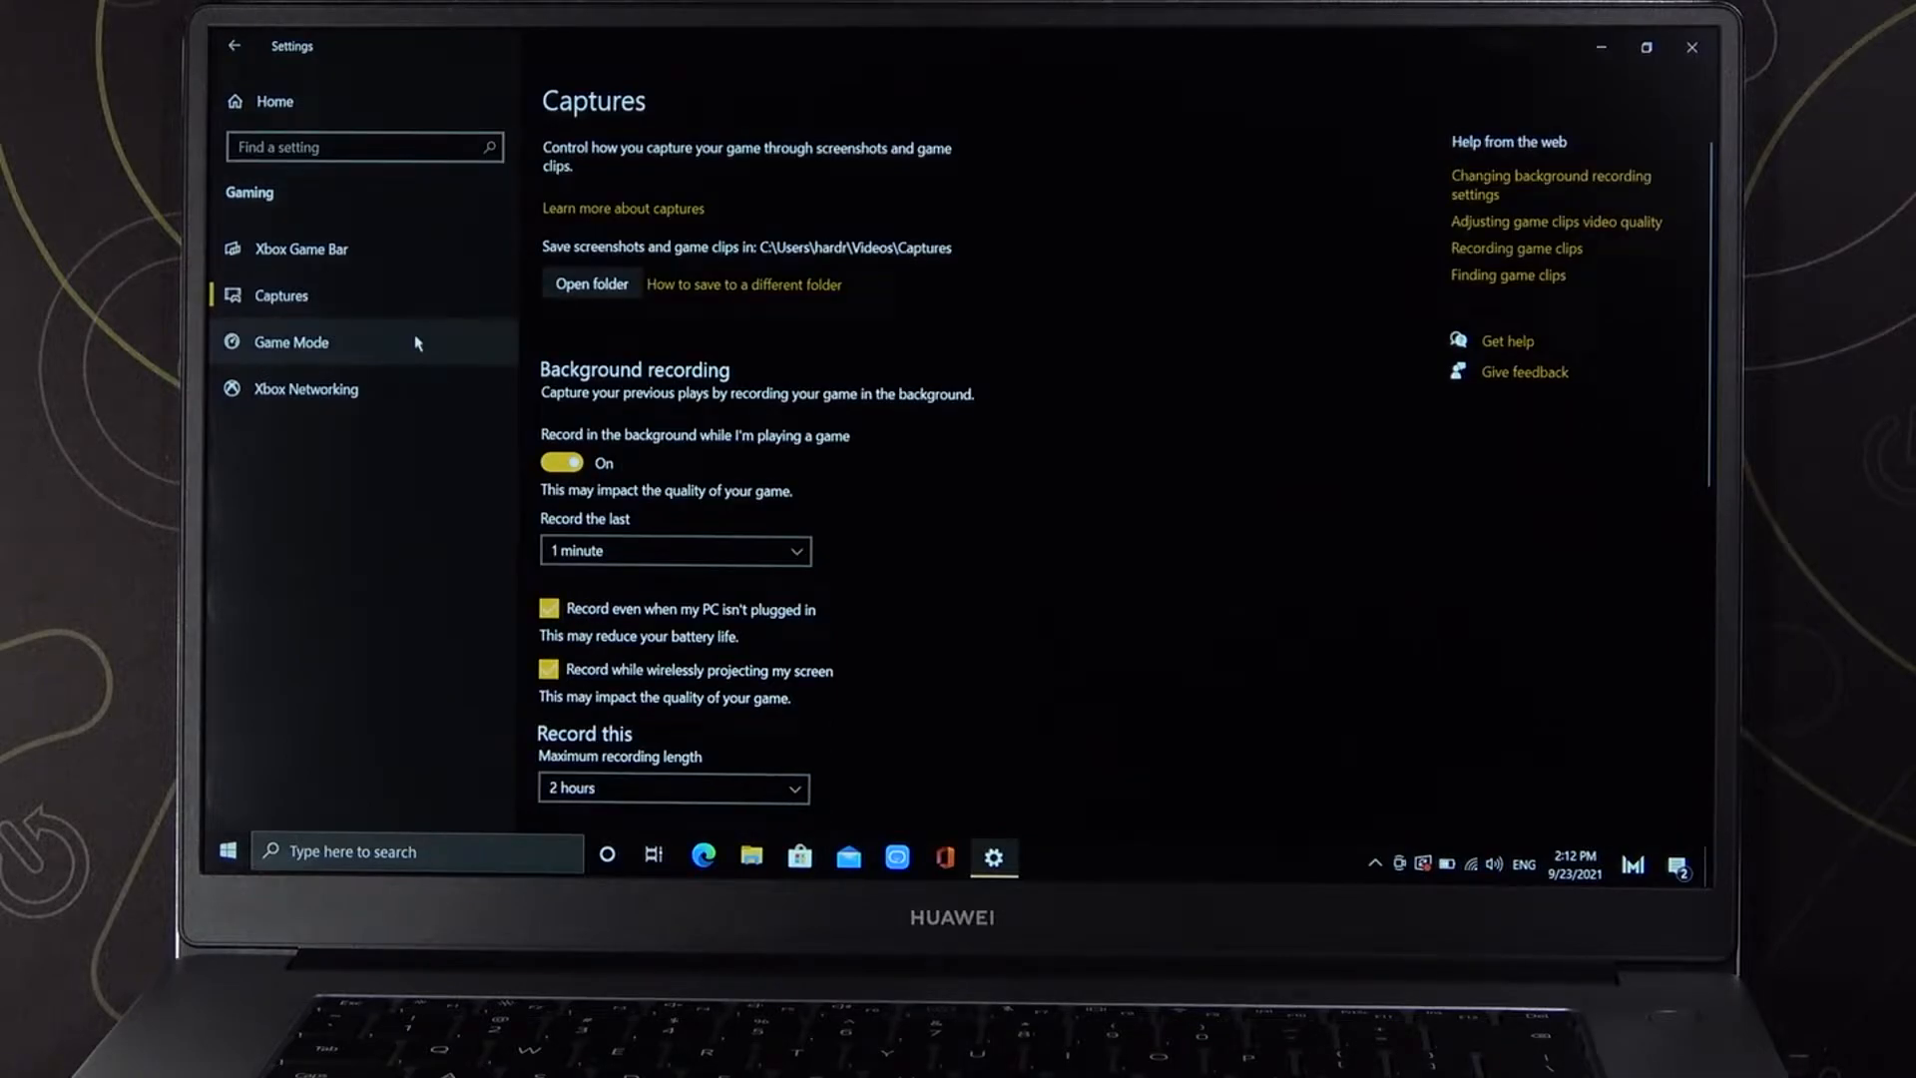
pyautogui.moveTo(773, 468)
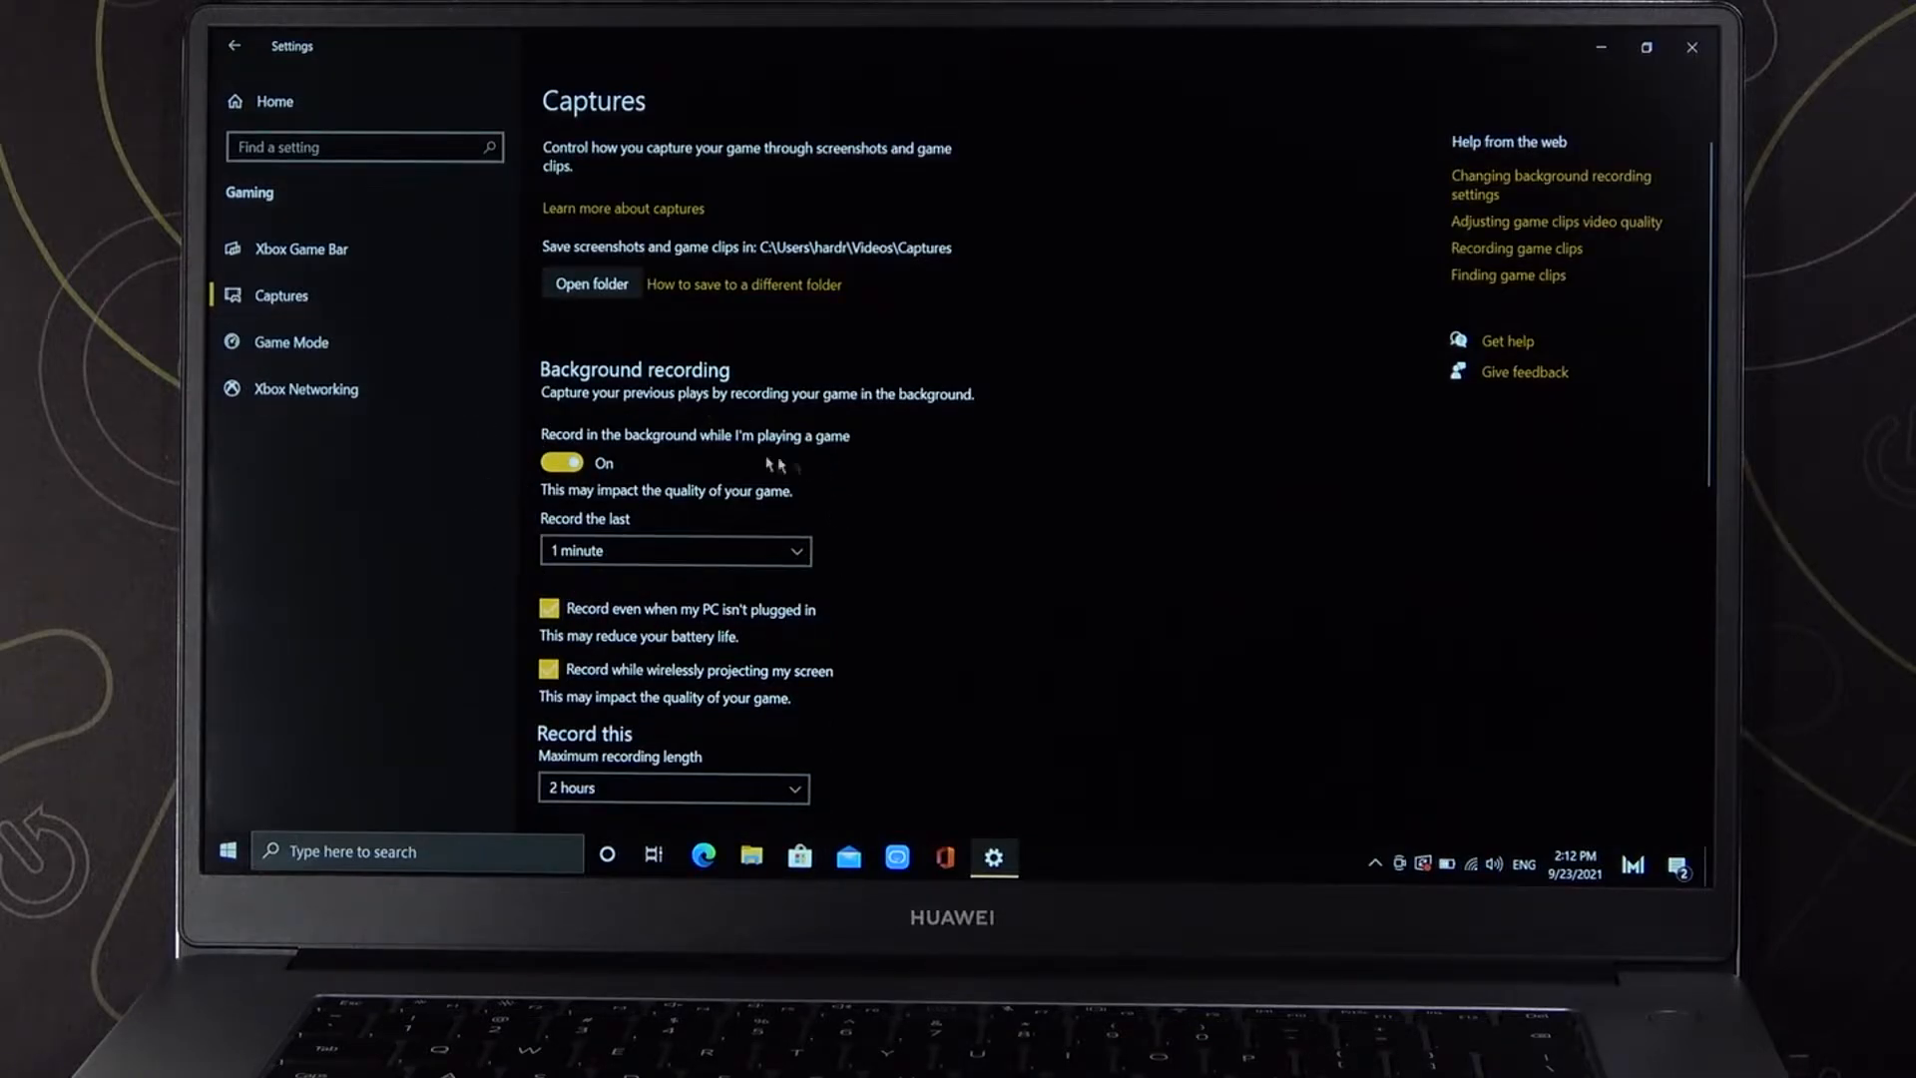
pyautogui.scroll(-3)
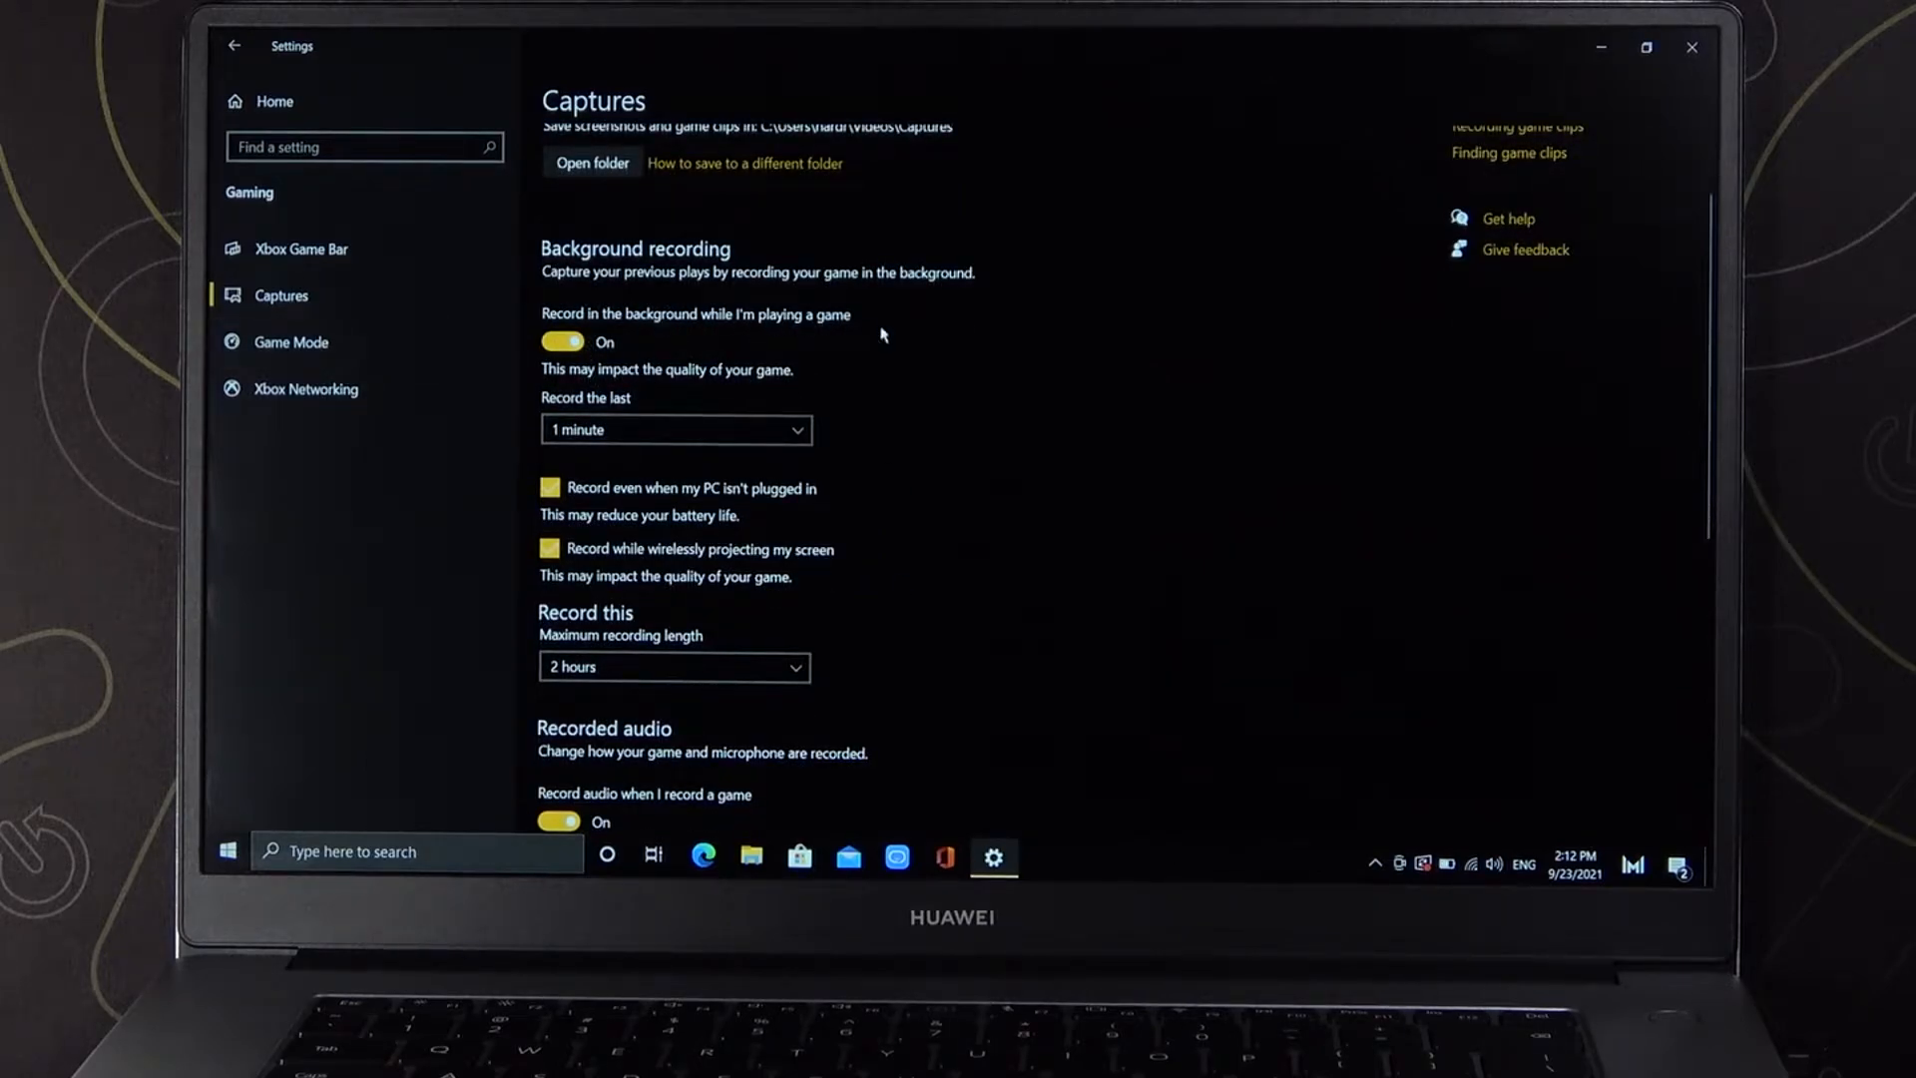
pyautogui.click(562, 341)
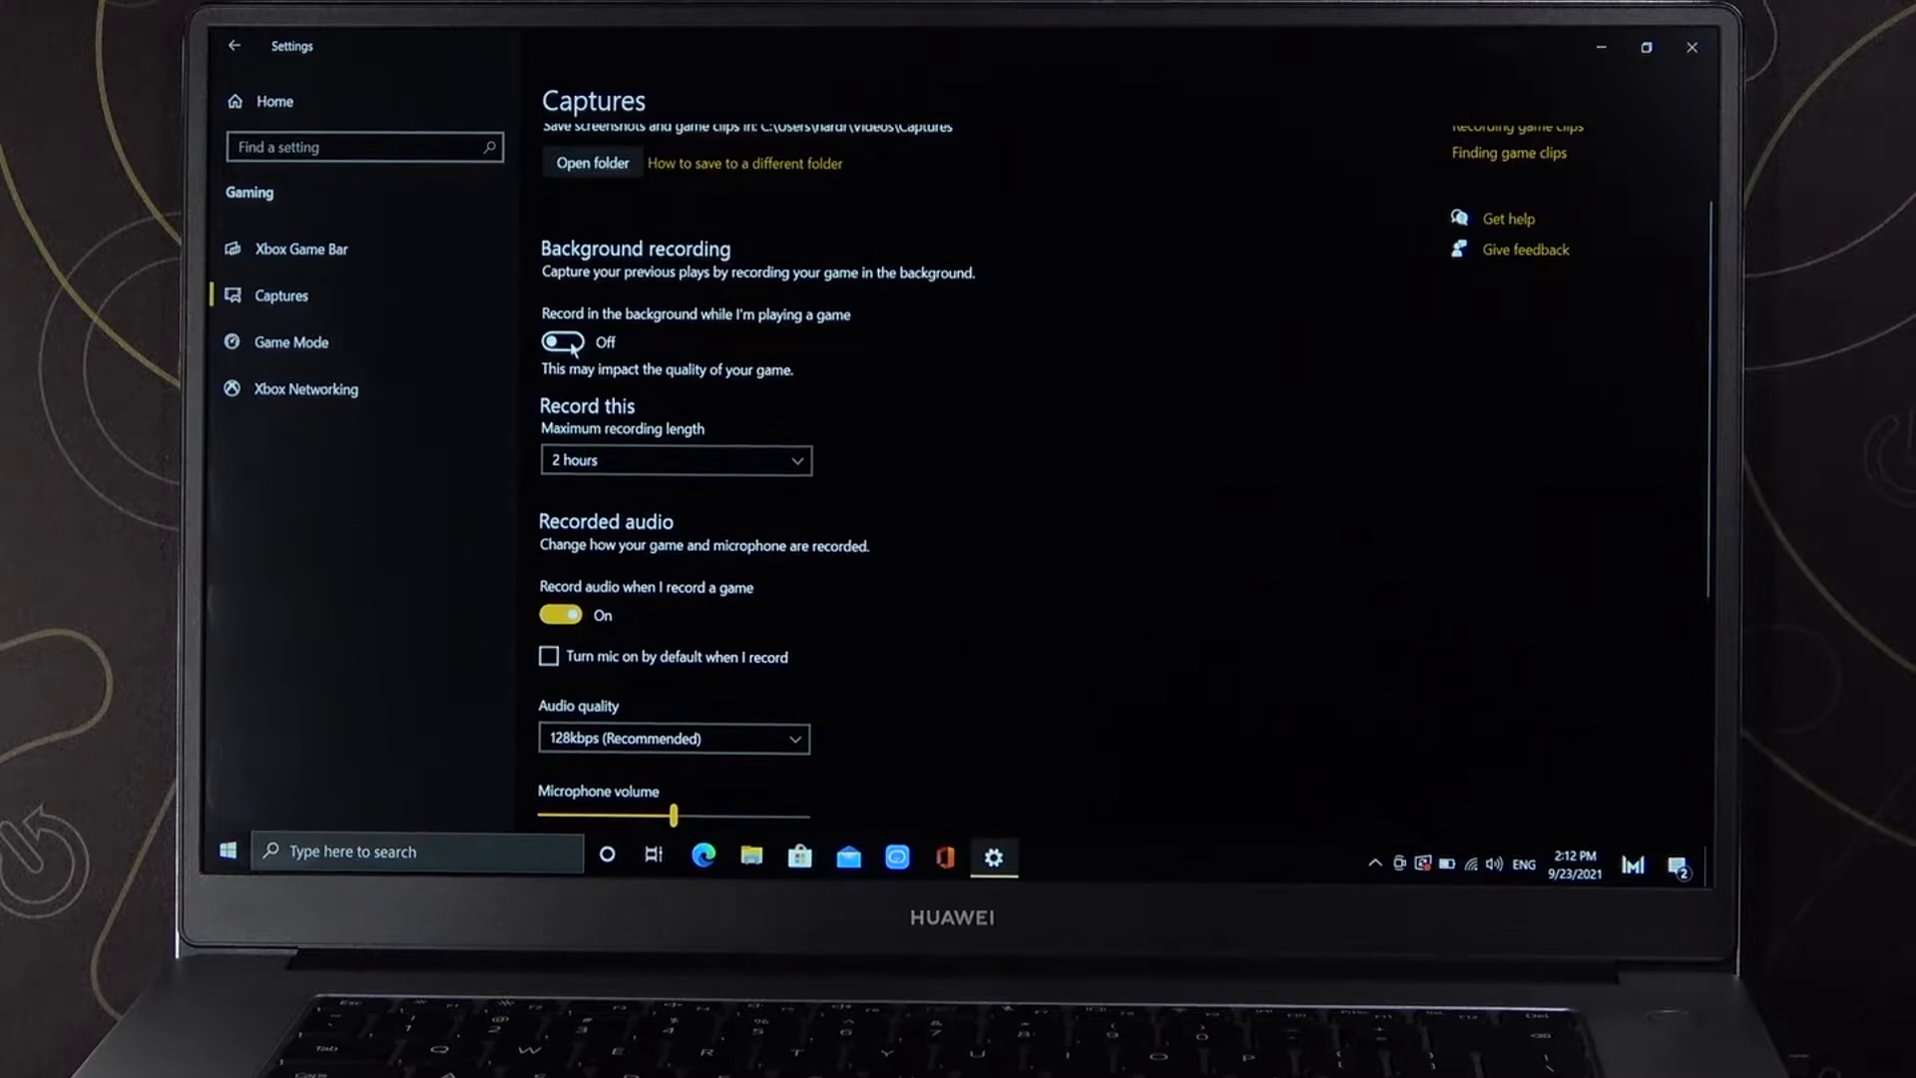
pyautogui.click(561, 341)
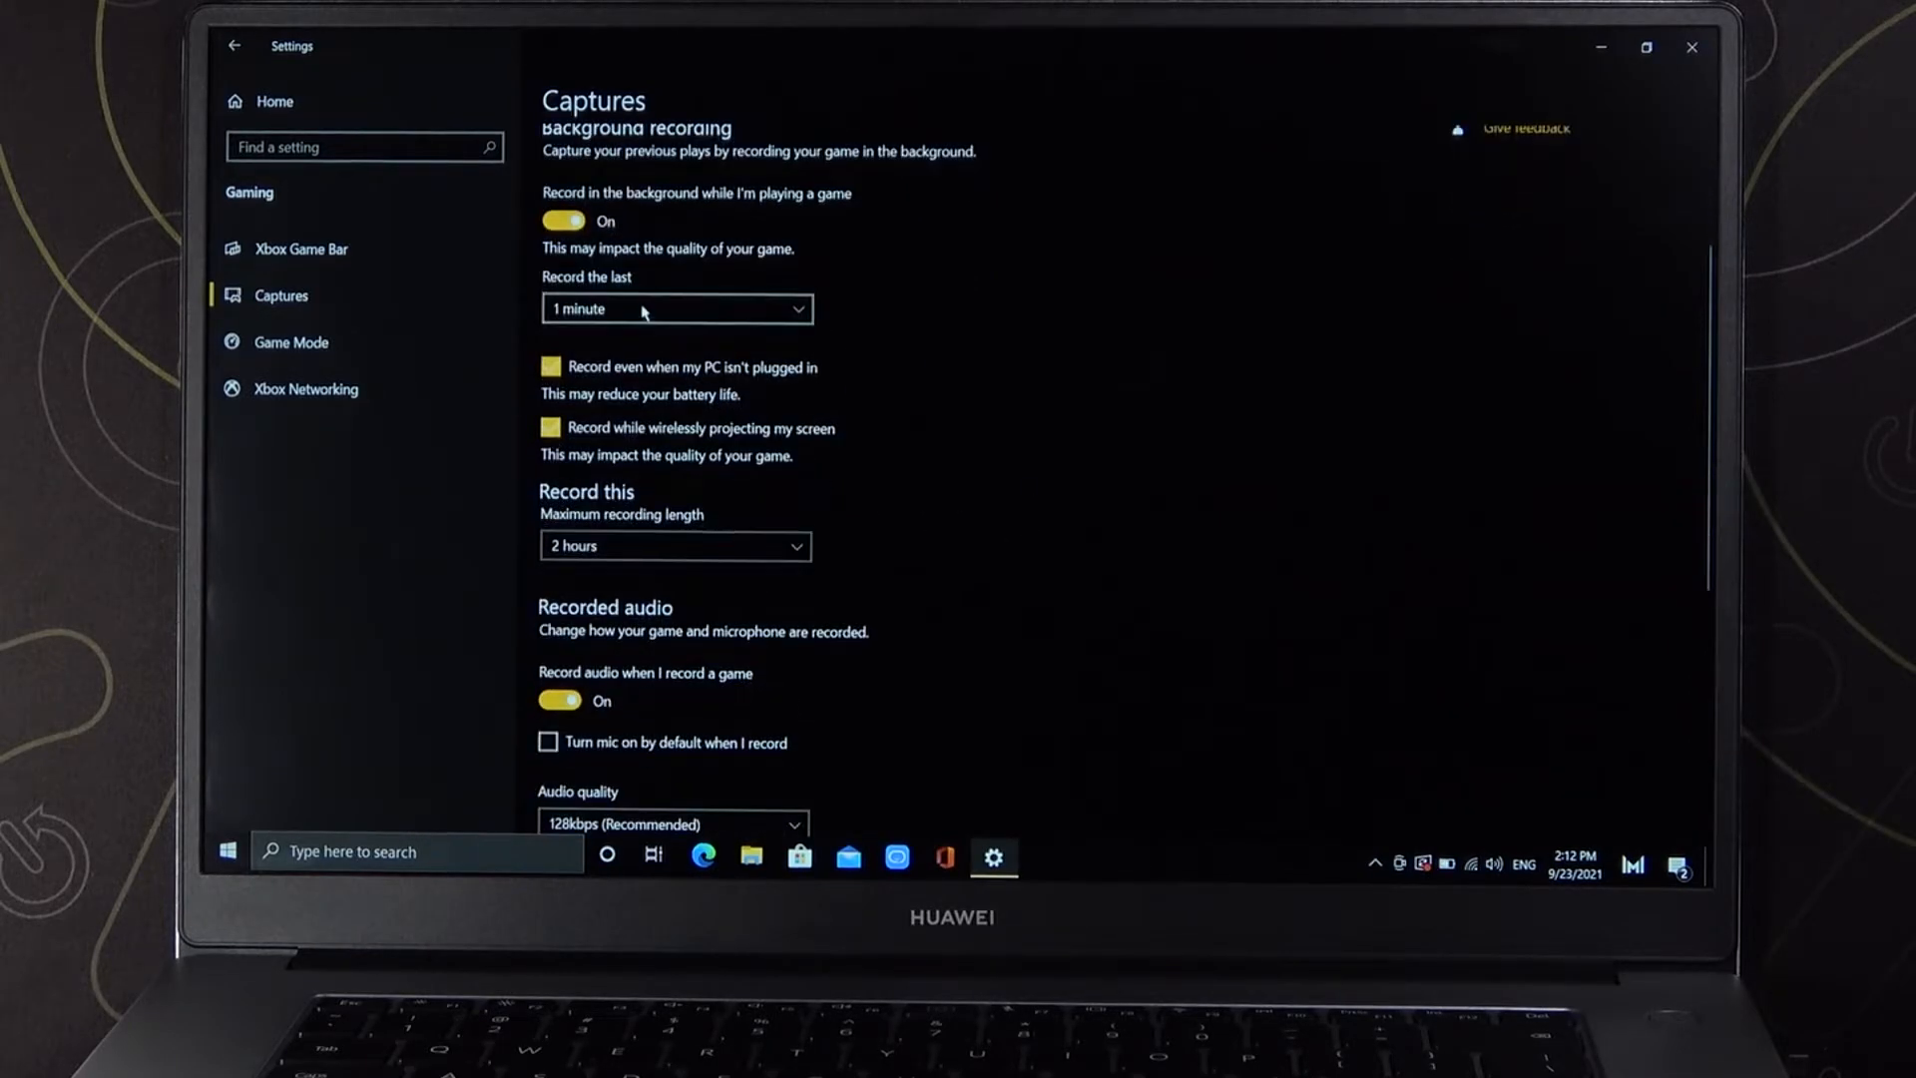
# Step: Change 'Record the last' from 1 minute to 15 seconds
pyautogui.click(675, 308)
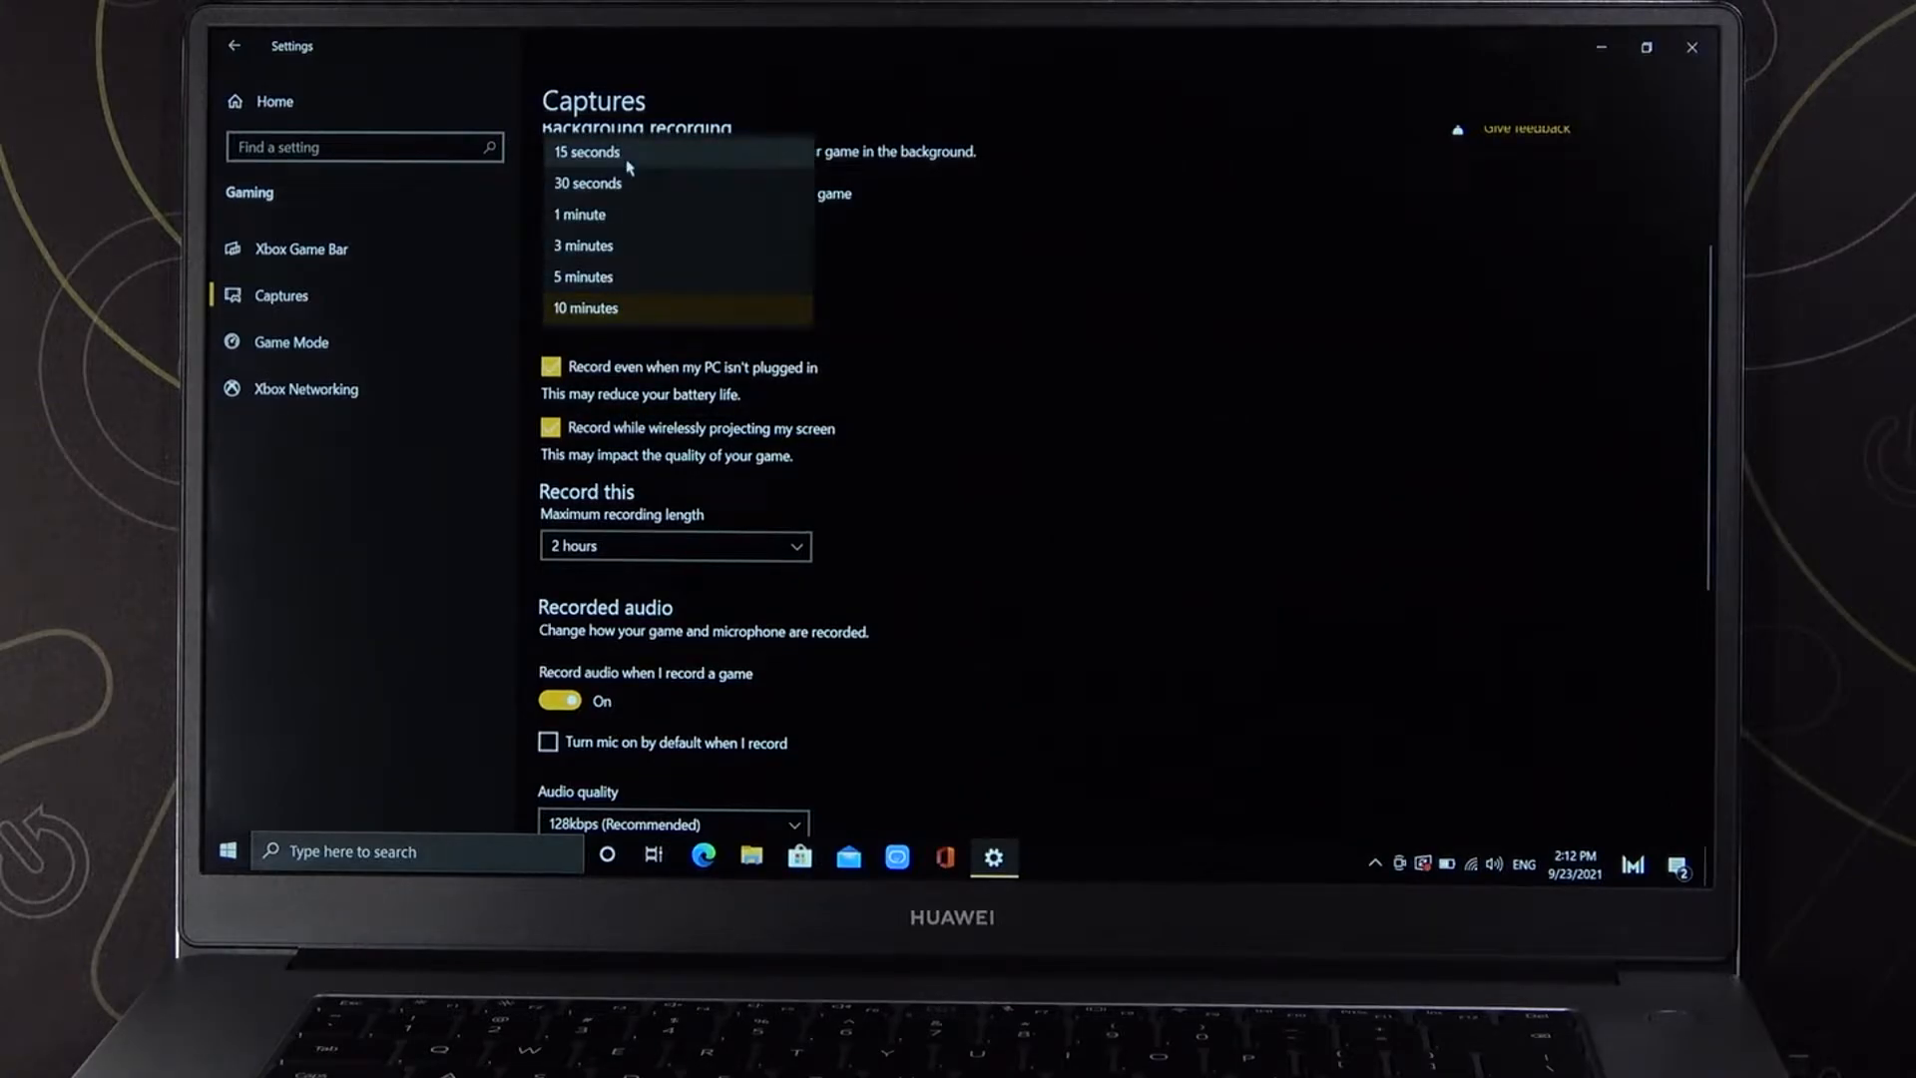
pyautogui.click(585, 152)
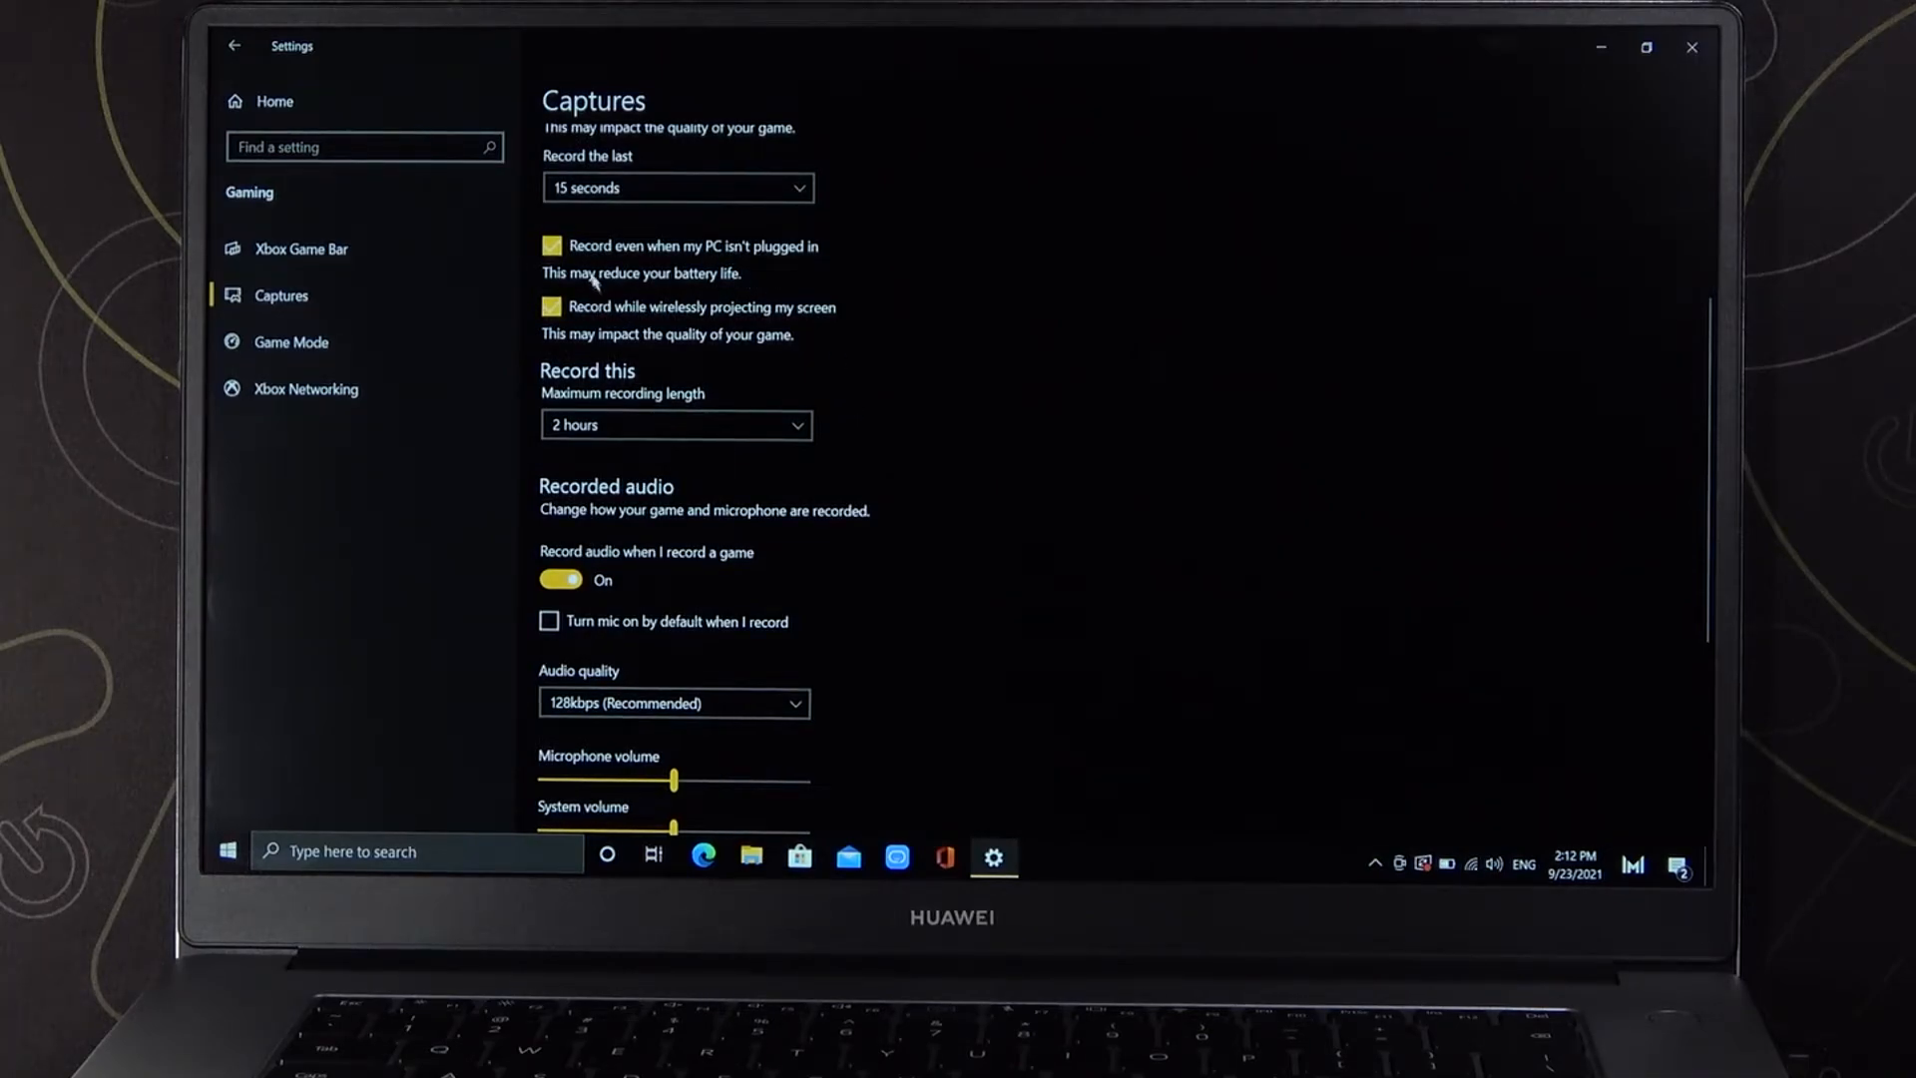
pyautogui.moveTo(800, 372)
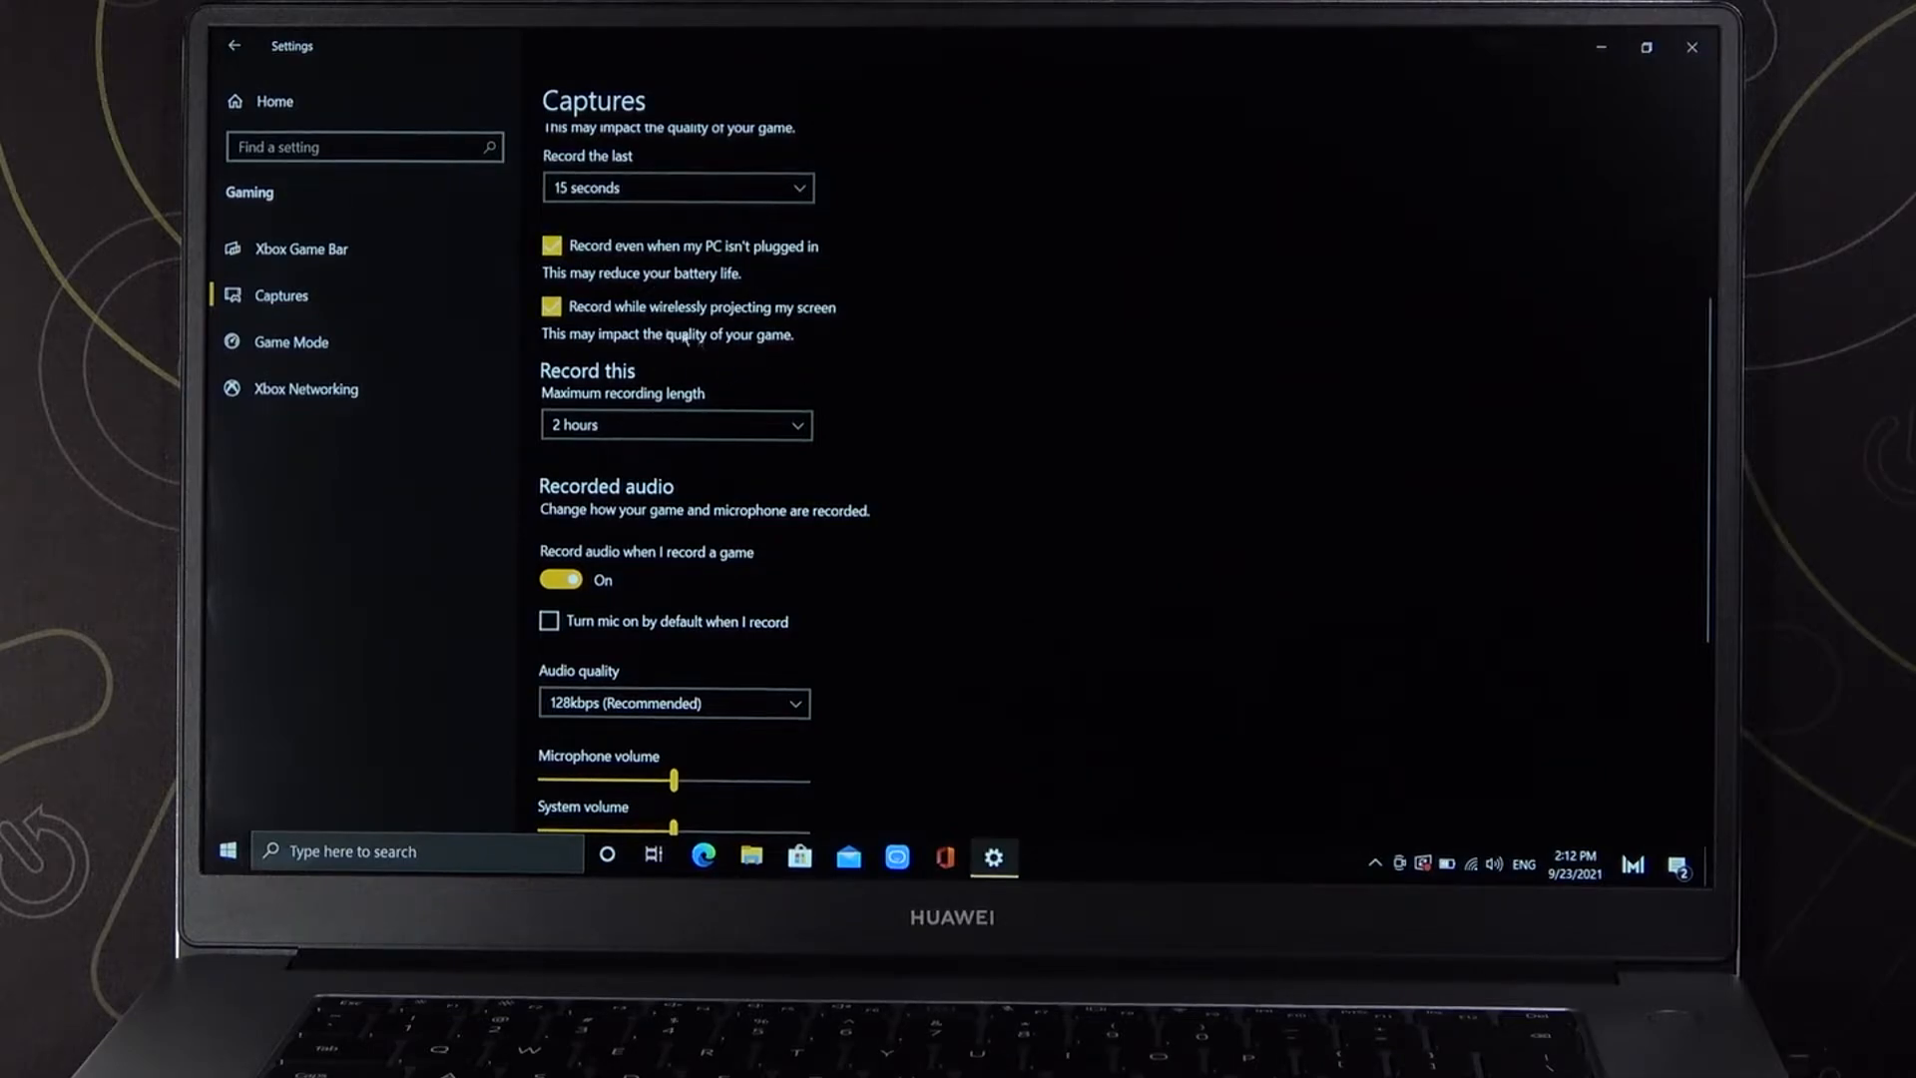
pyautogui.scroll(-3)
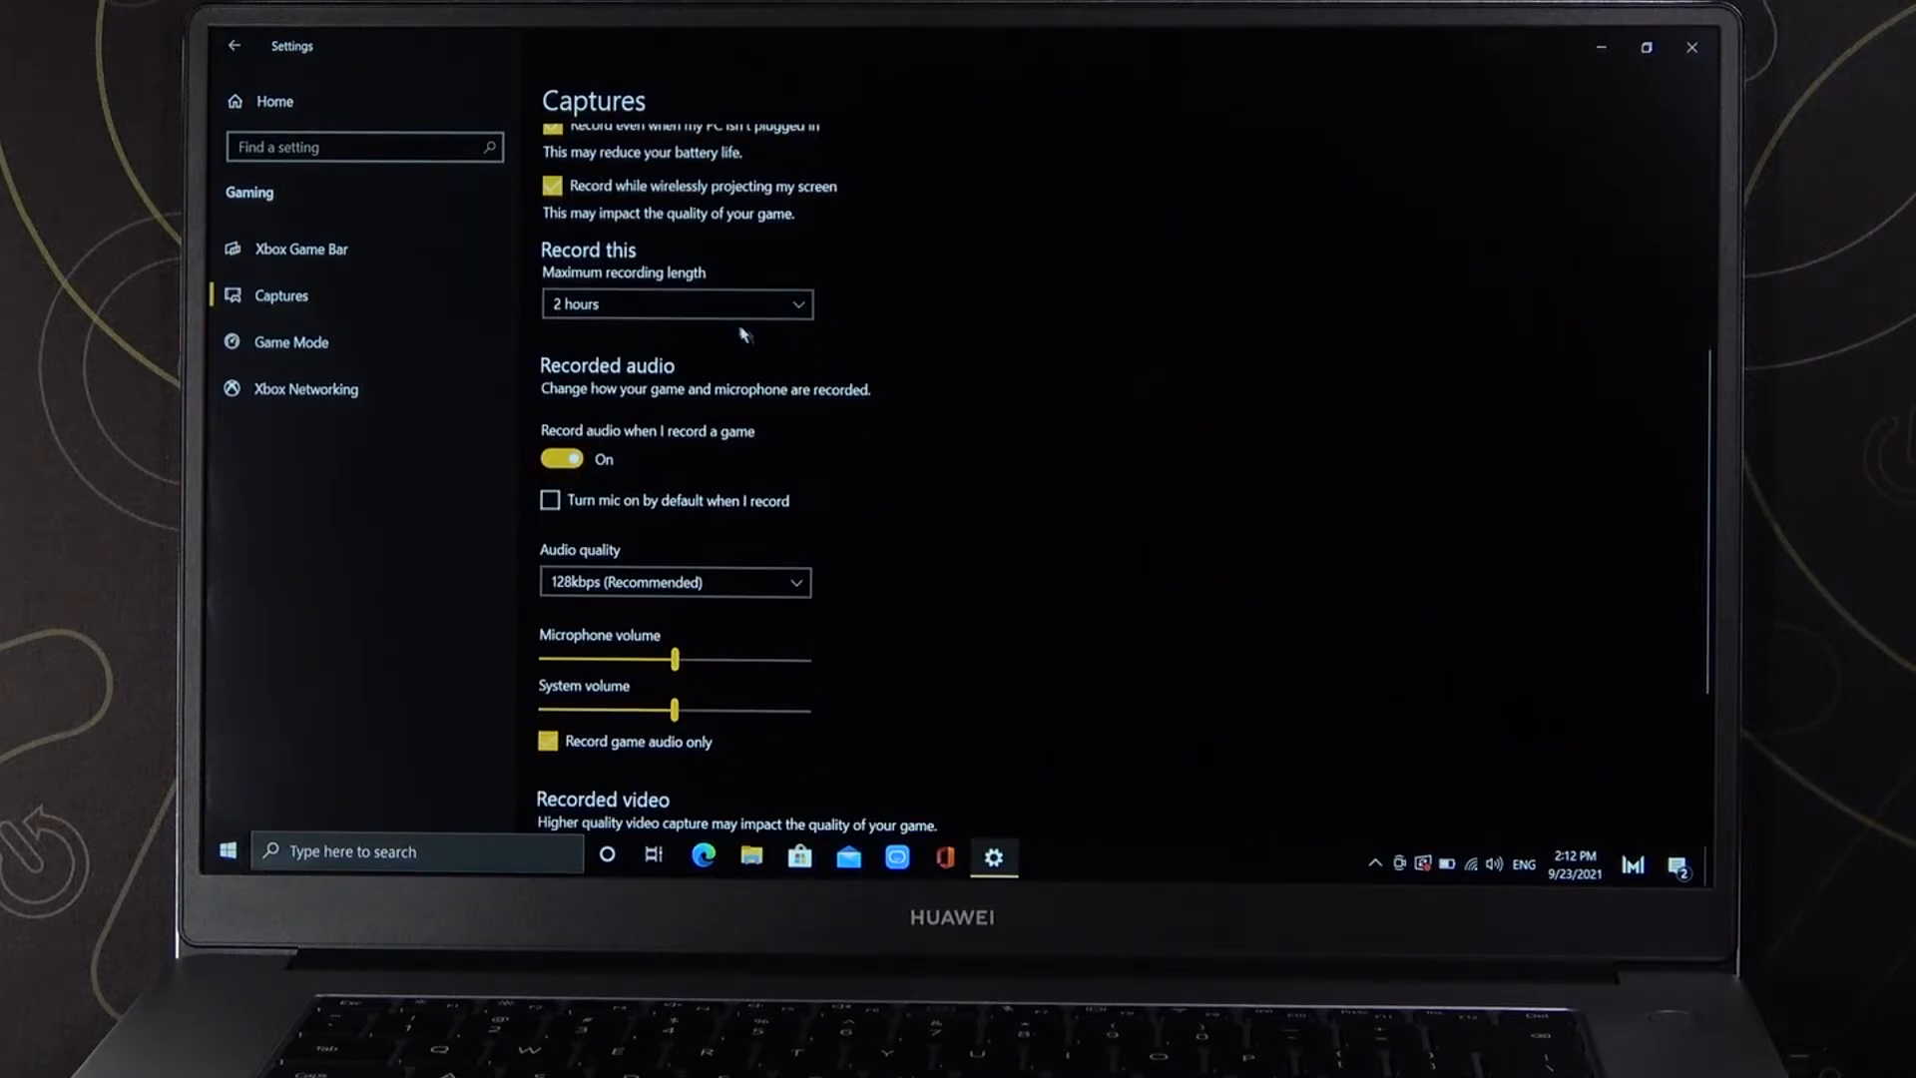
pyautogui.click(676, 303)
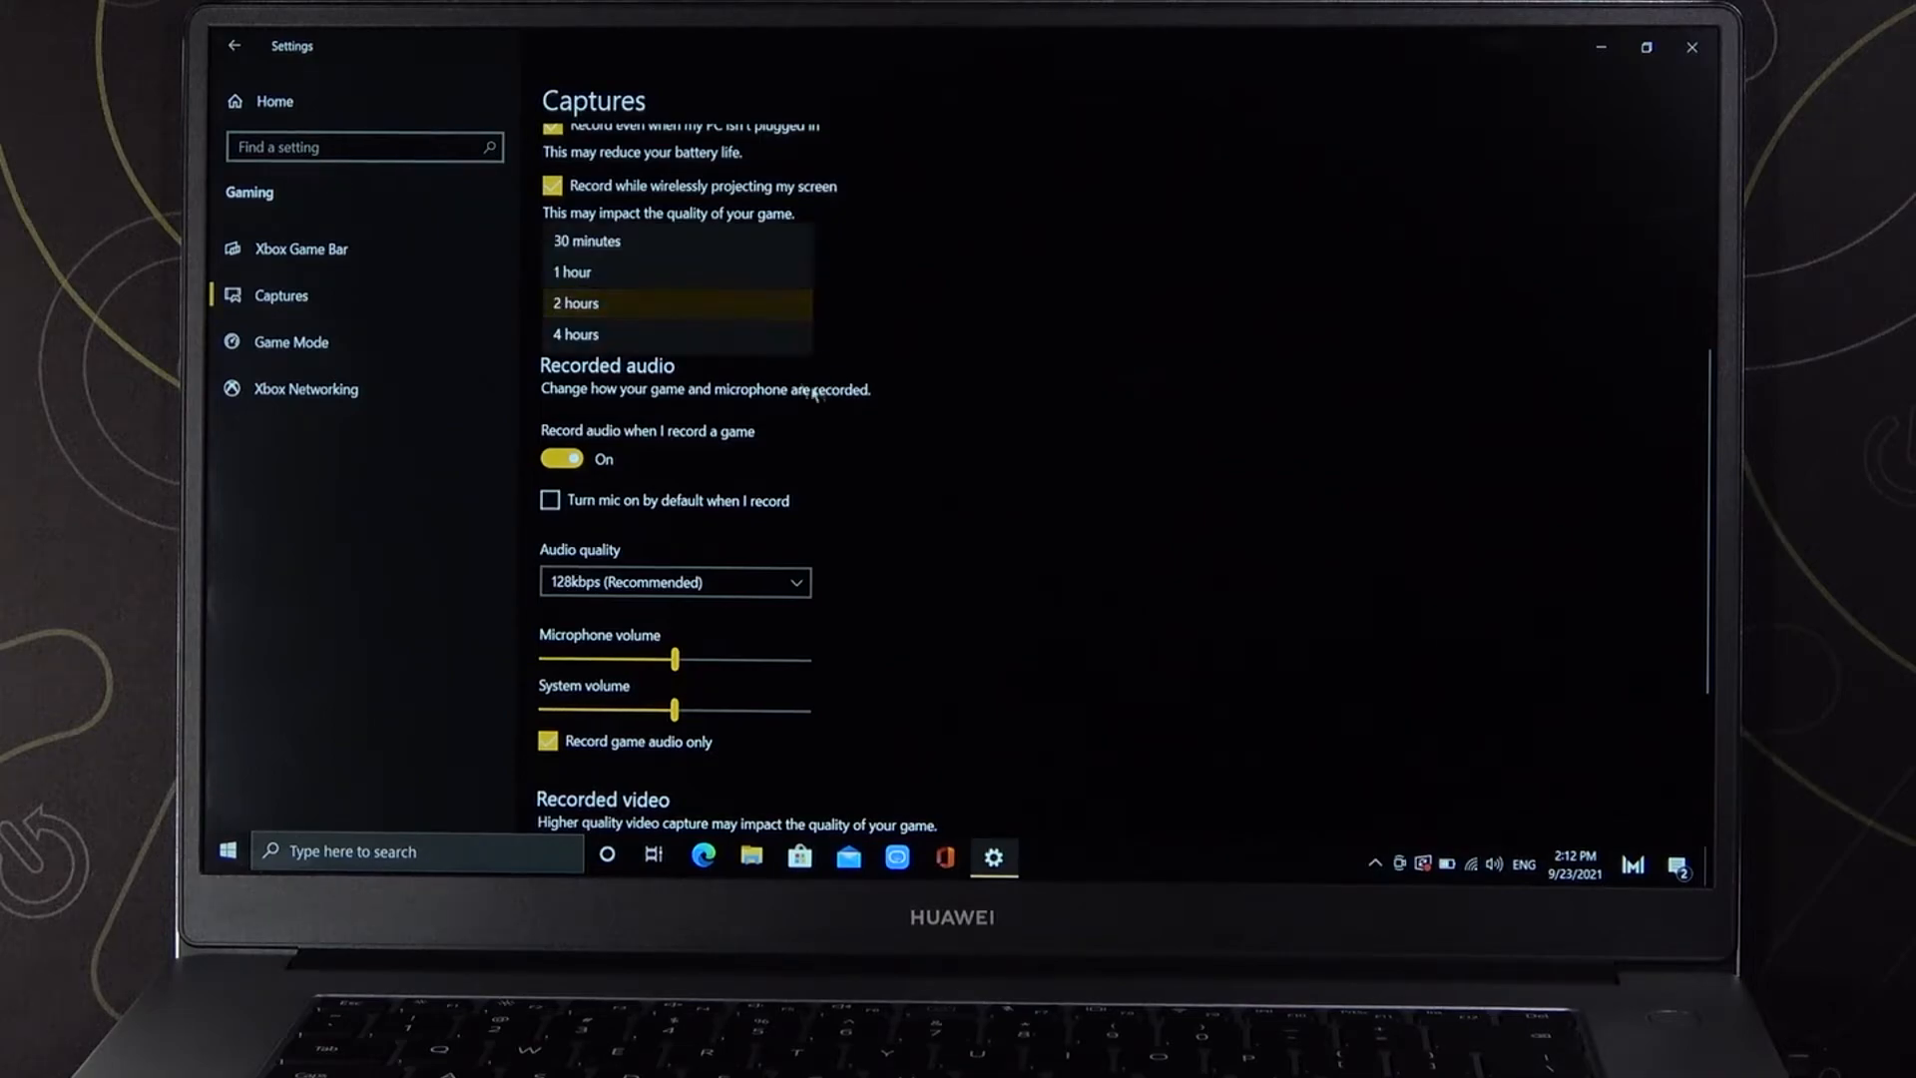
pyautogui.moveTo(953, 283)
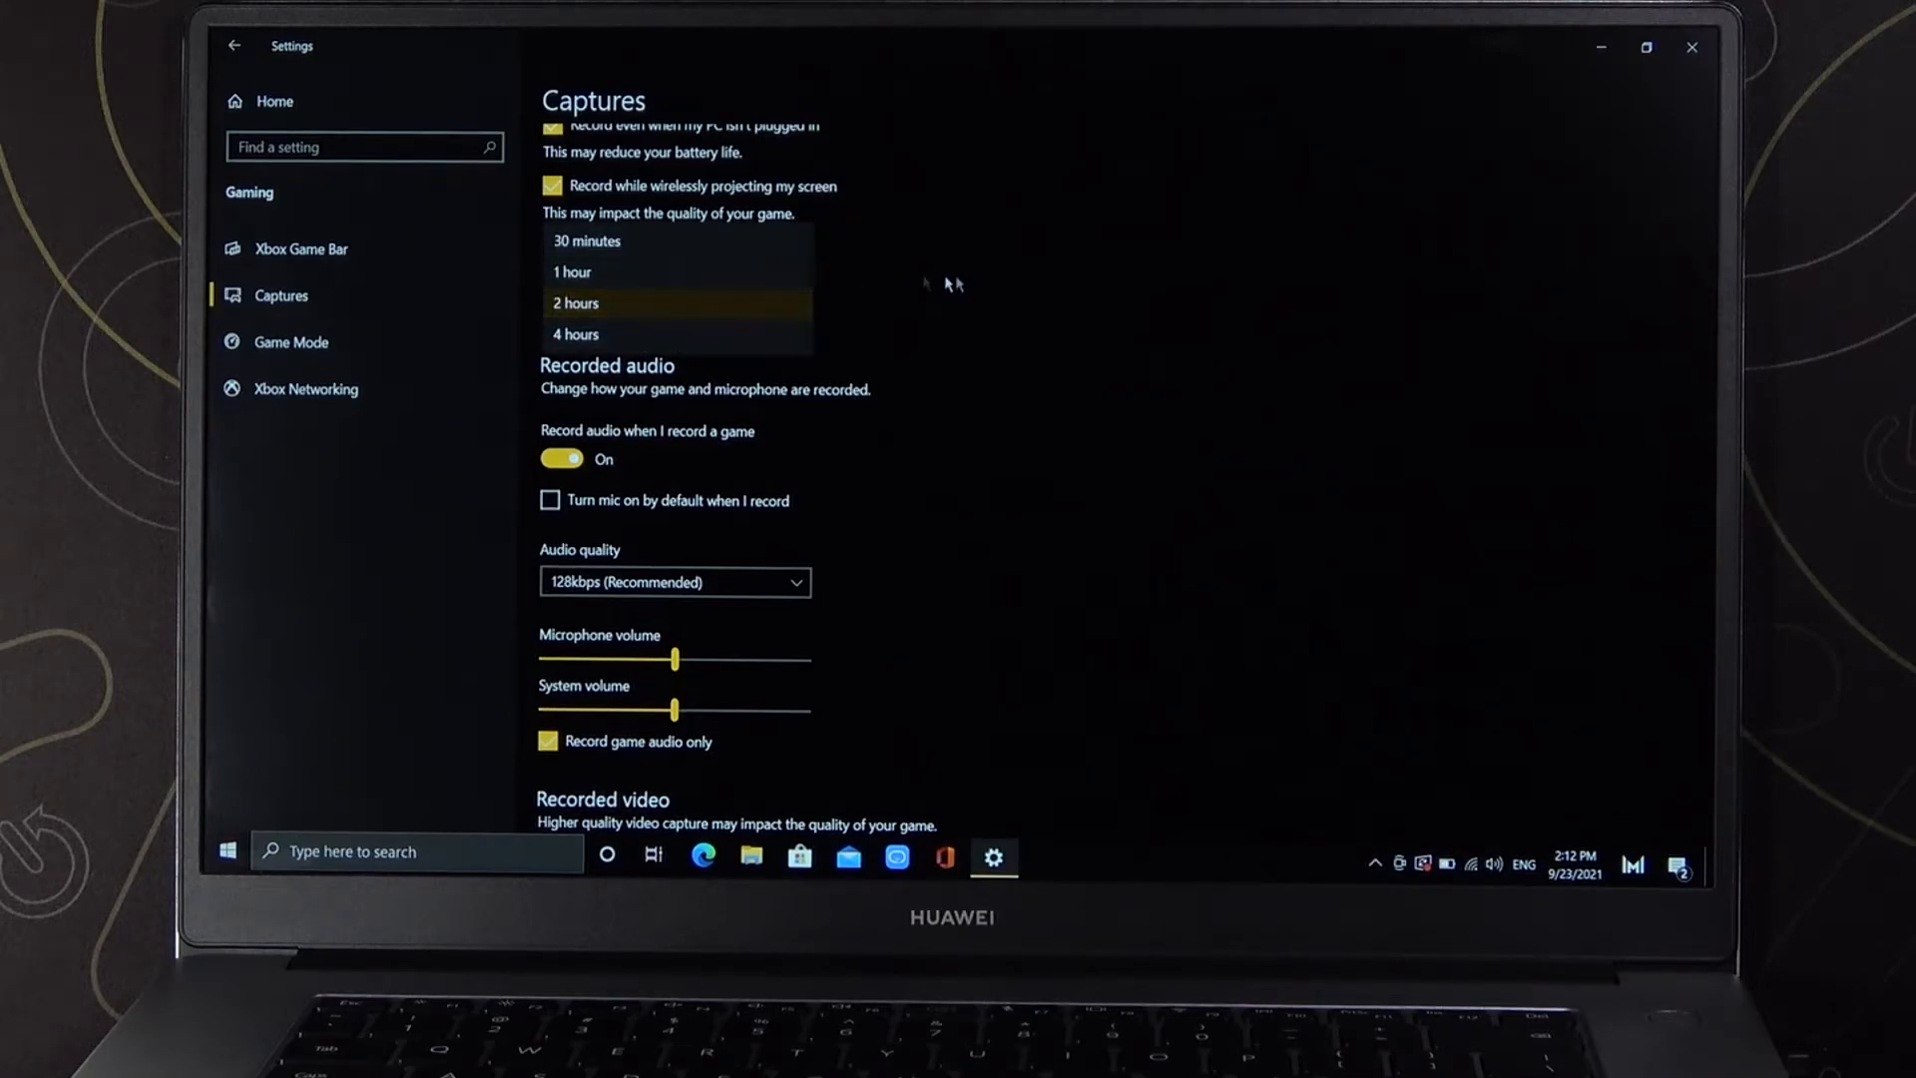
pyautogui.click(576, 301)
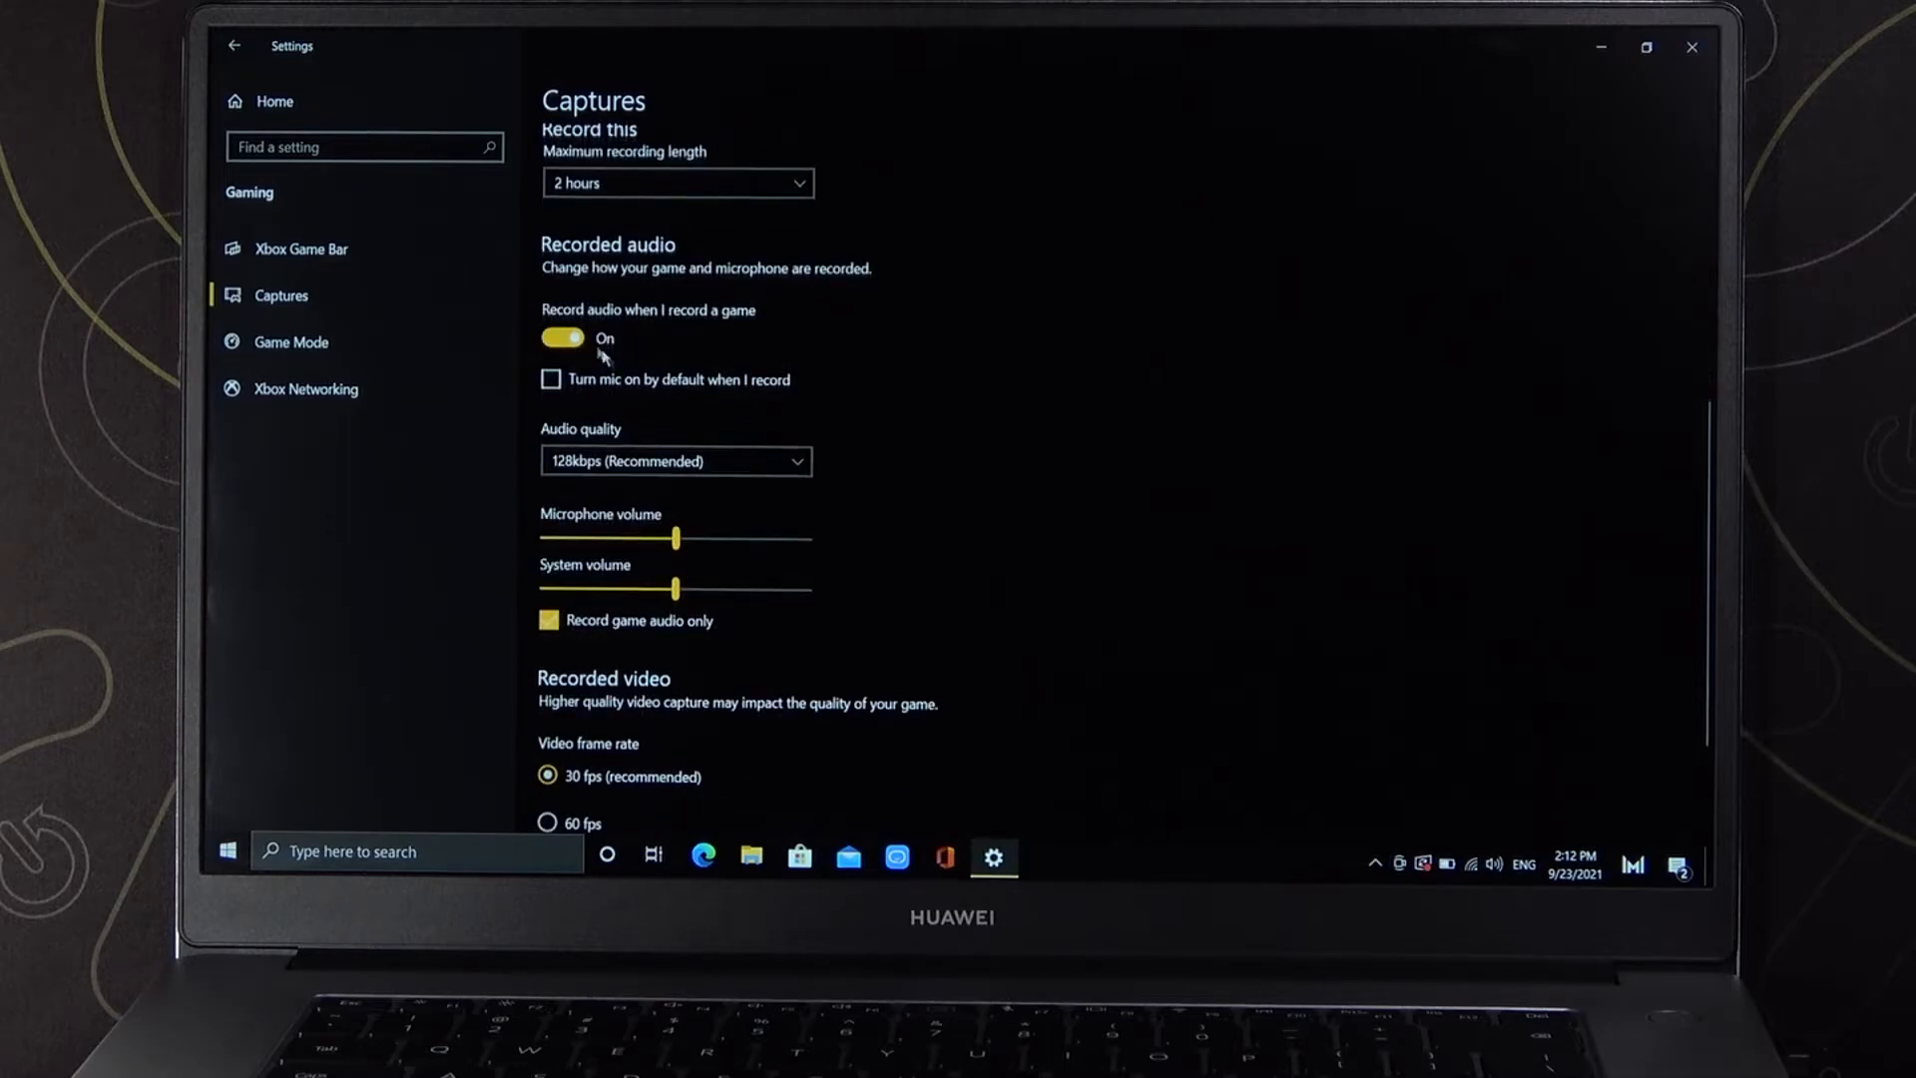
pyautogui.click(560, 338)
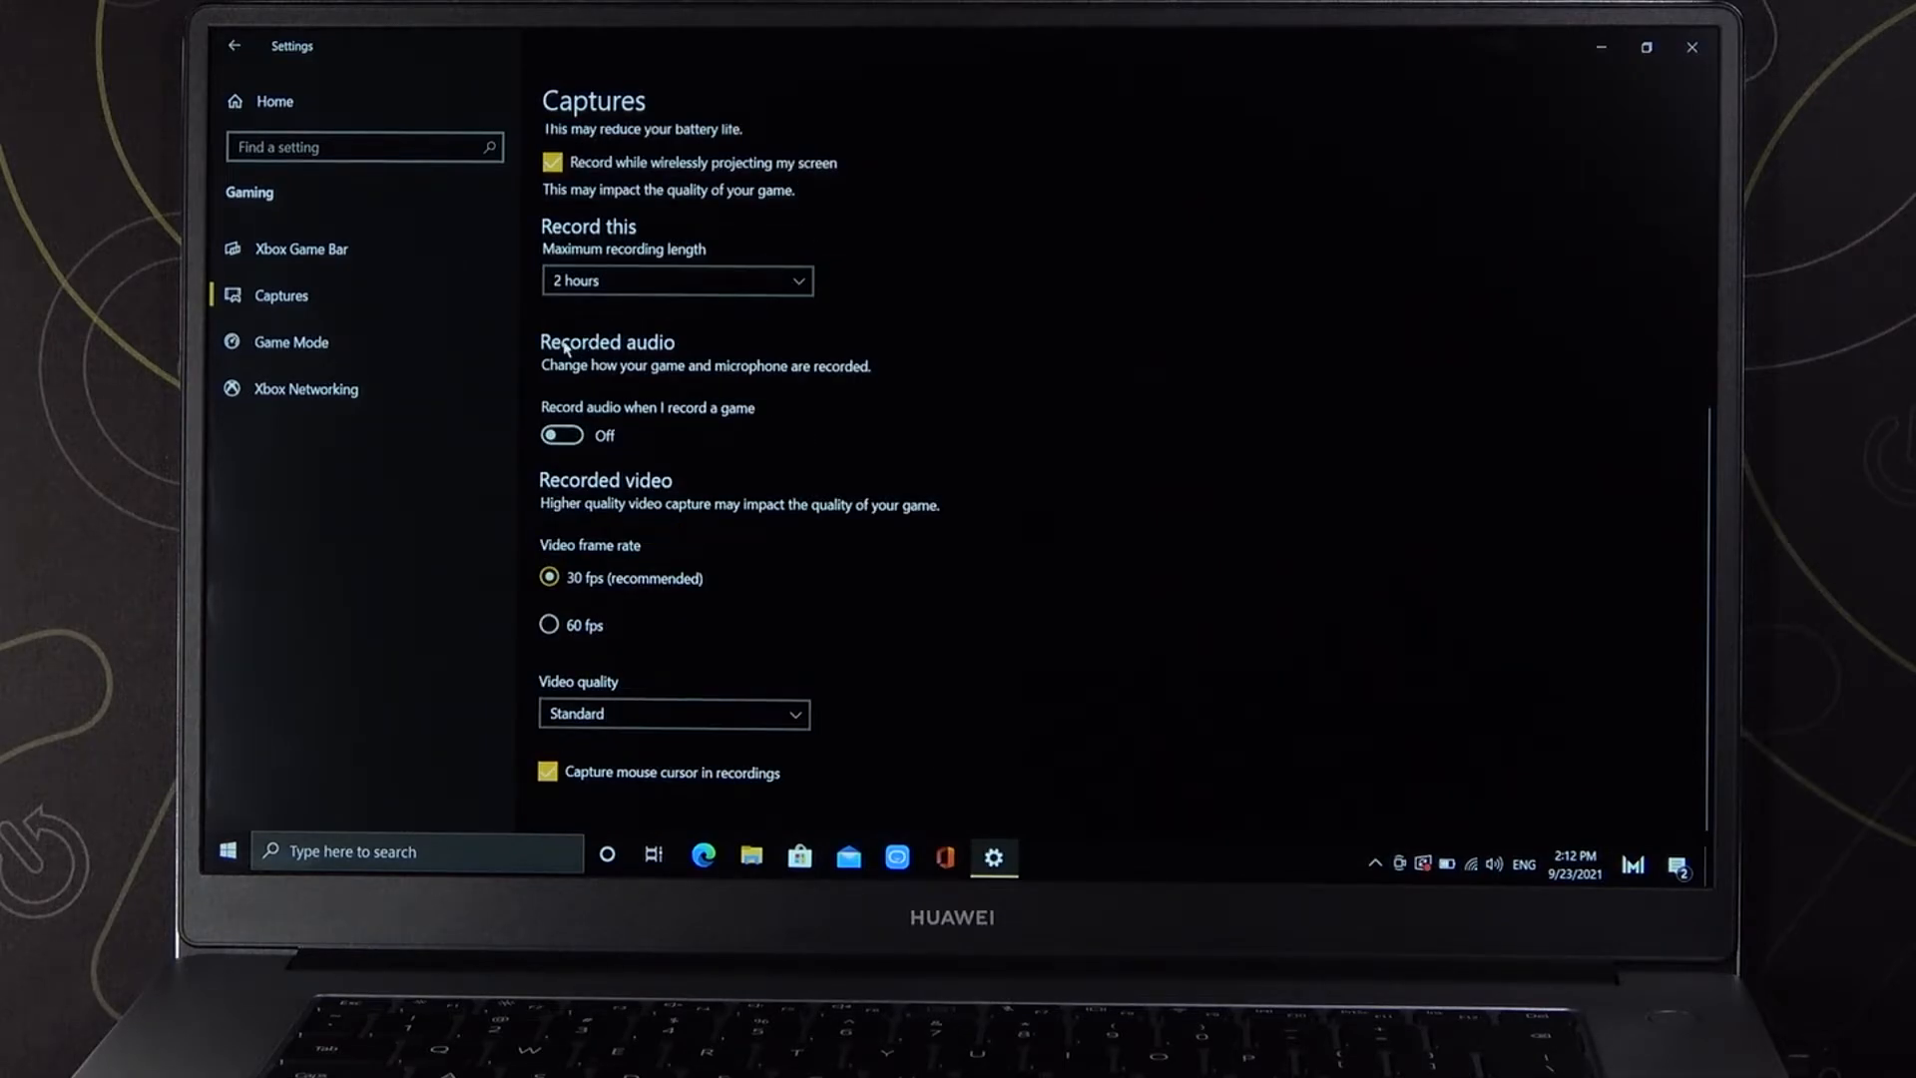
pyautogui.click(561, 435)
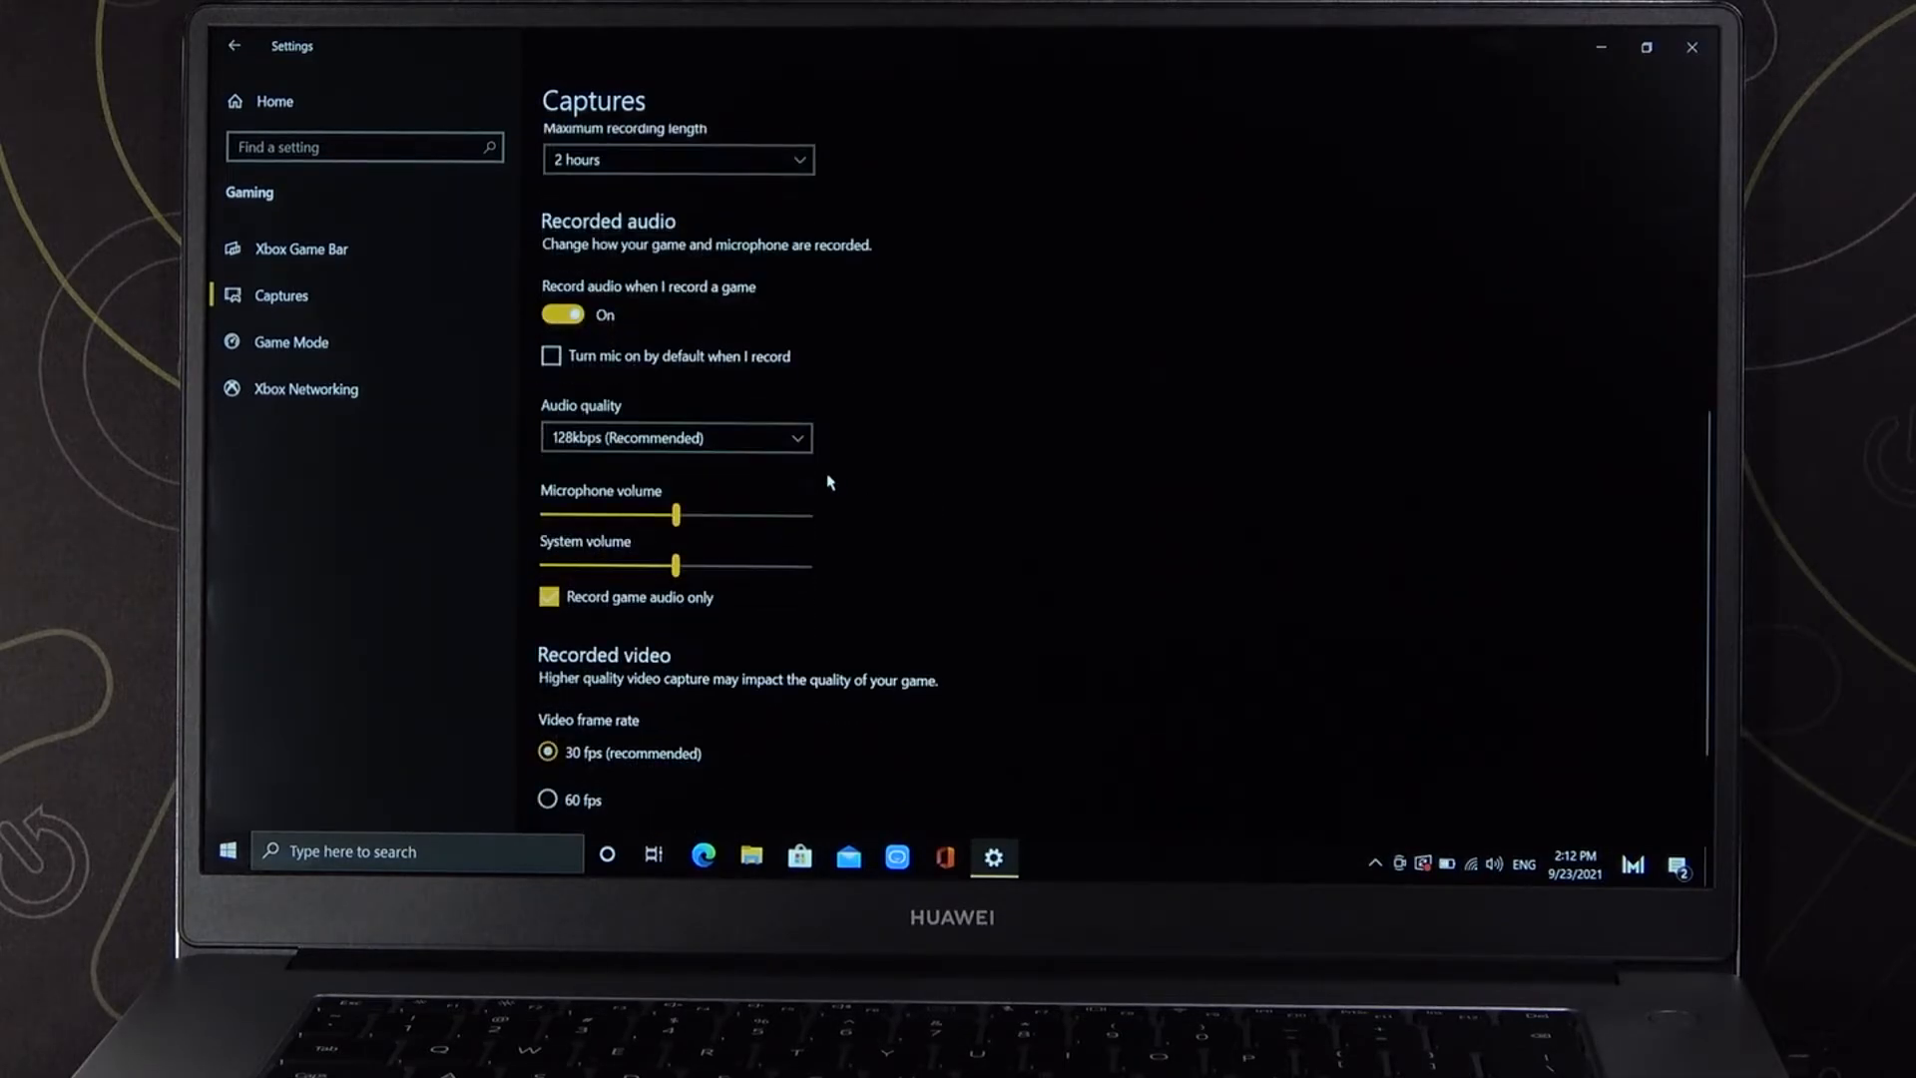
pyautogui.moveTo(587, 390)
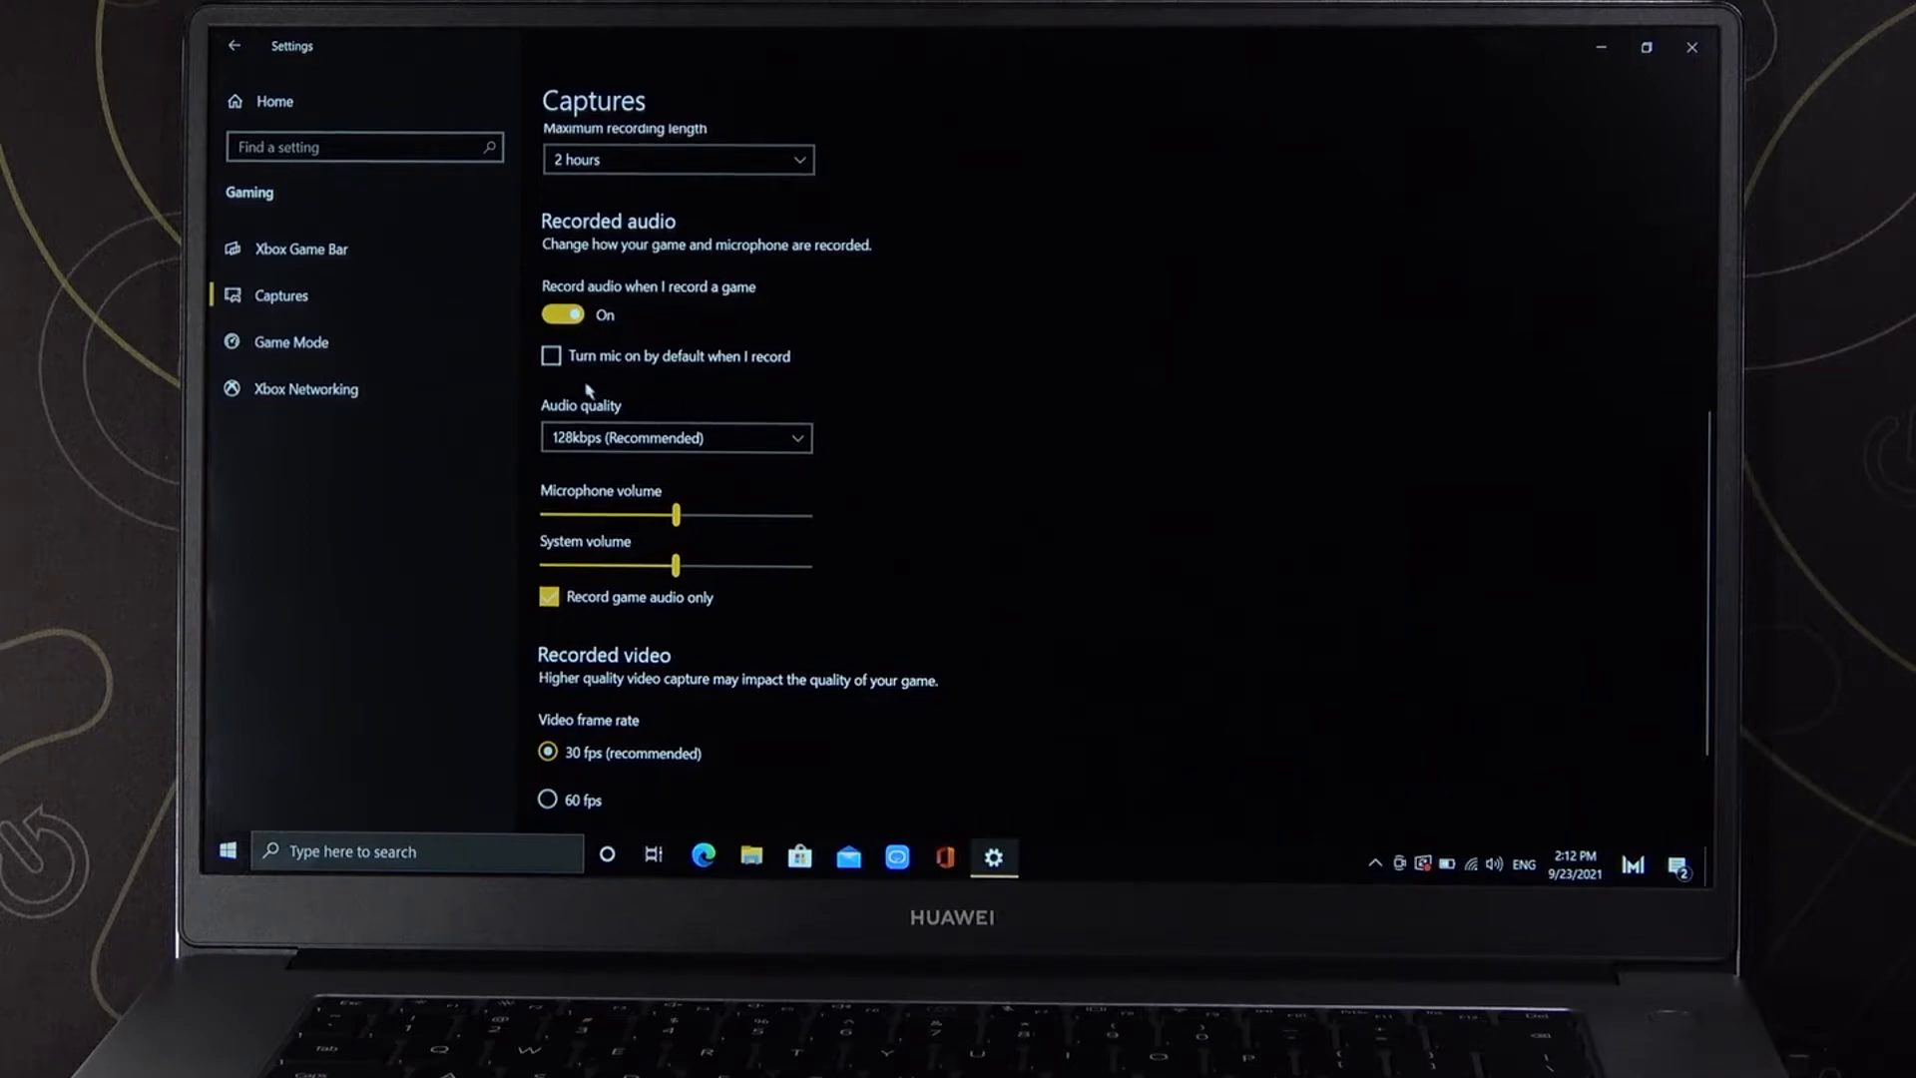
# Step: Check the Audio quality choices, leaving it at 128kbps, and scroll further down
pyautogui.click(675, 437)
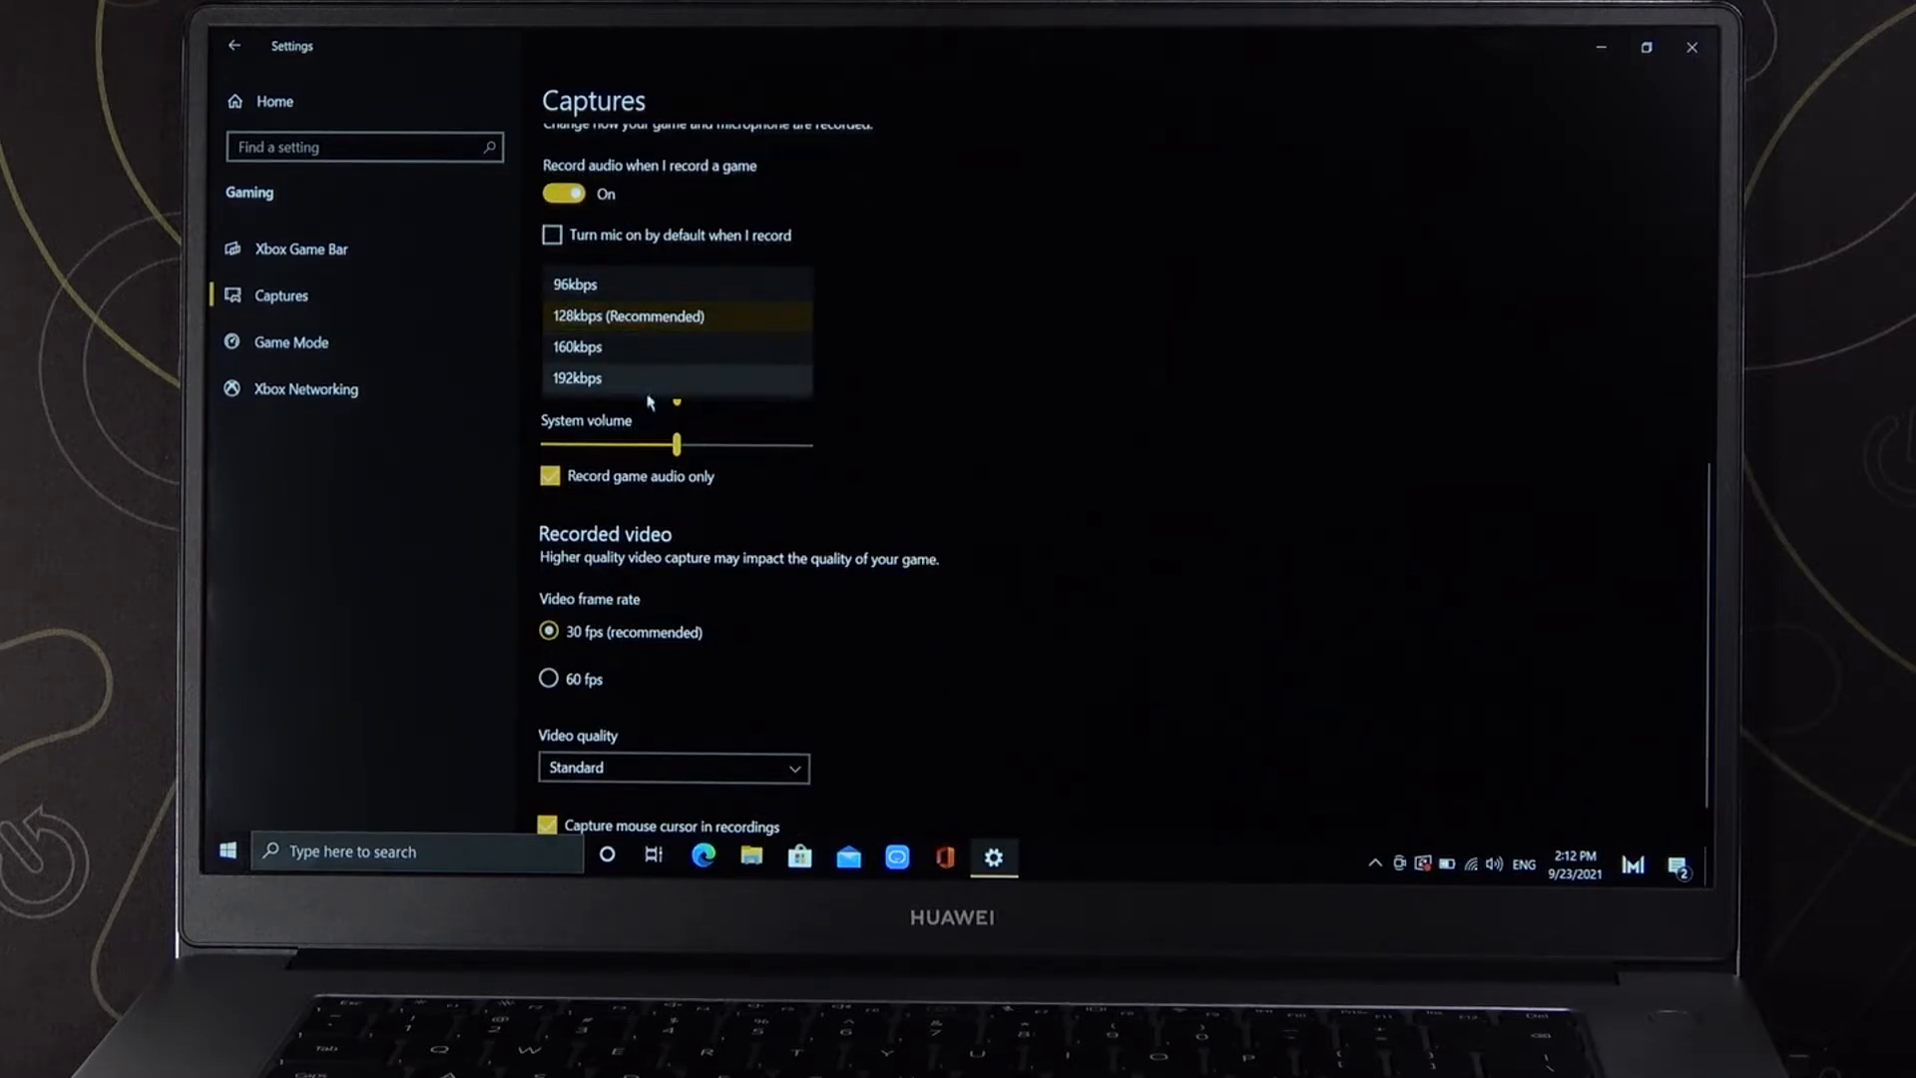
pyautogui.click(676, 317)
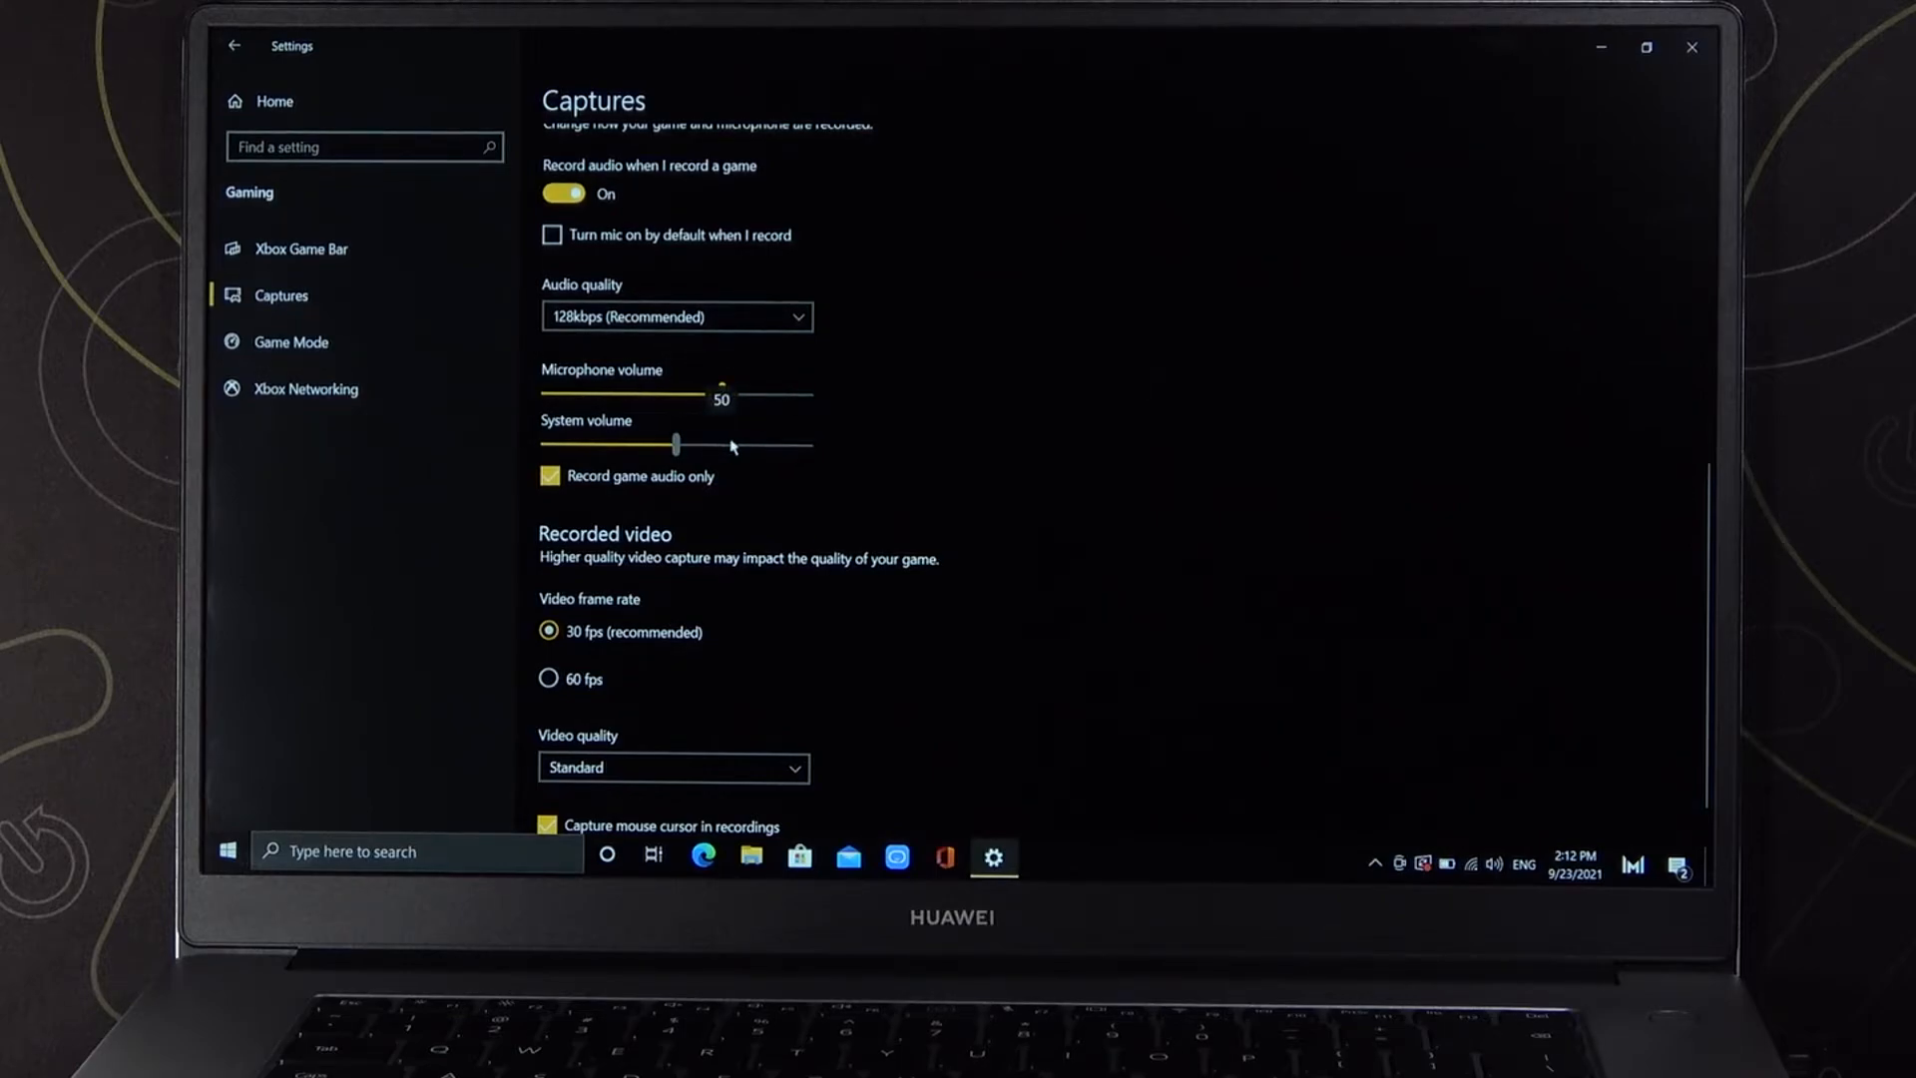
pyautogui.scroll(-3)
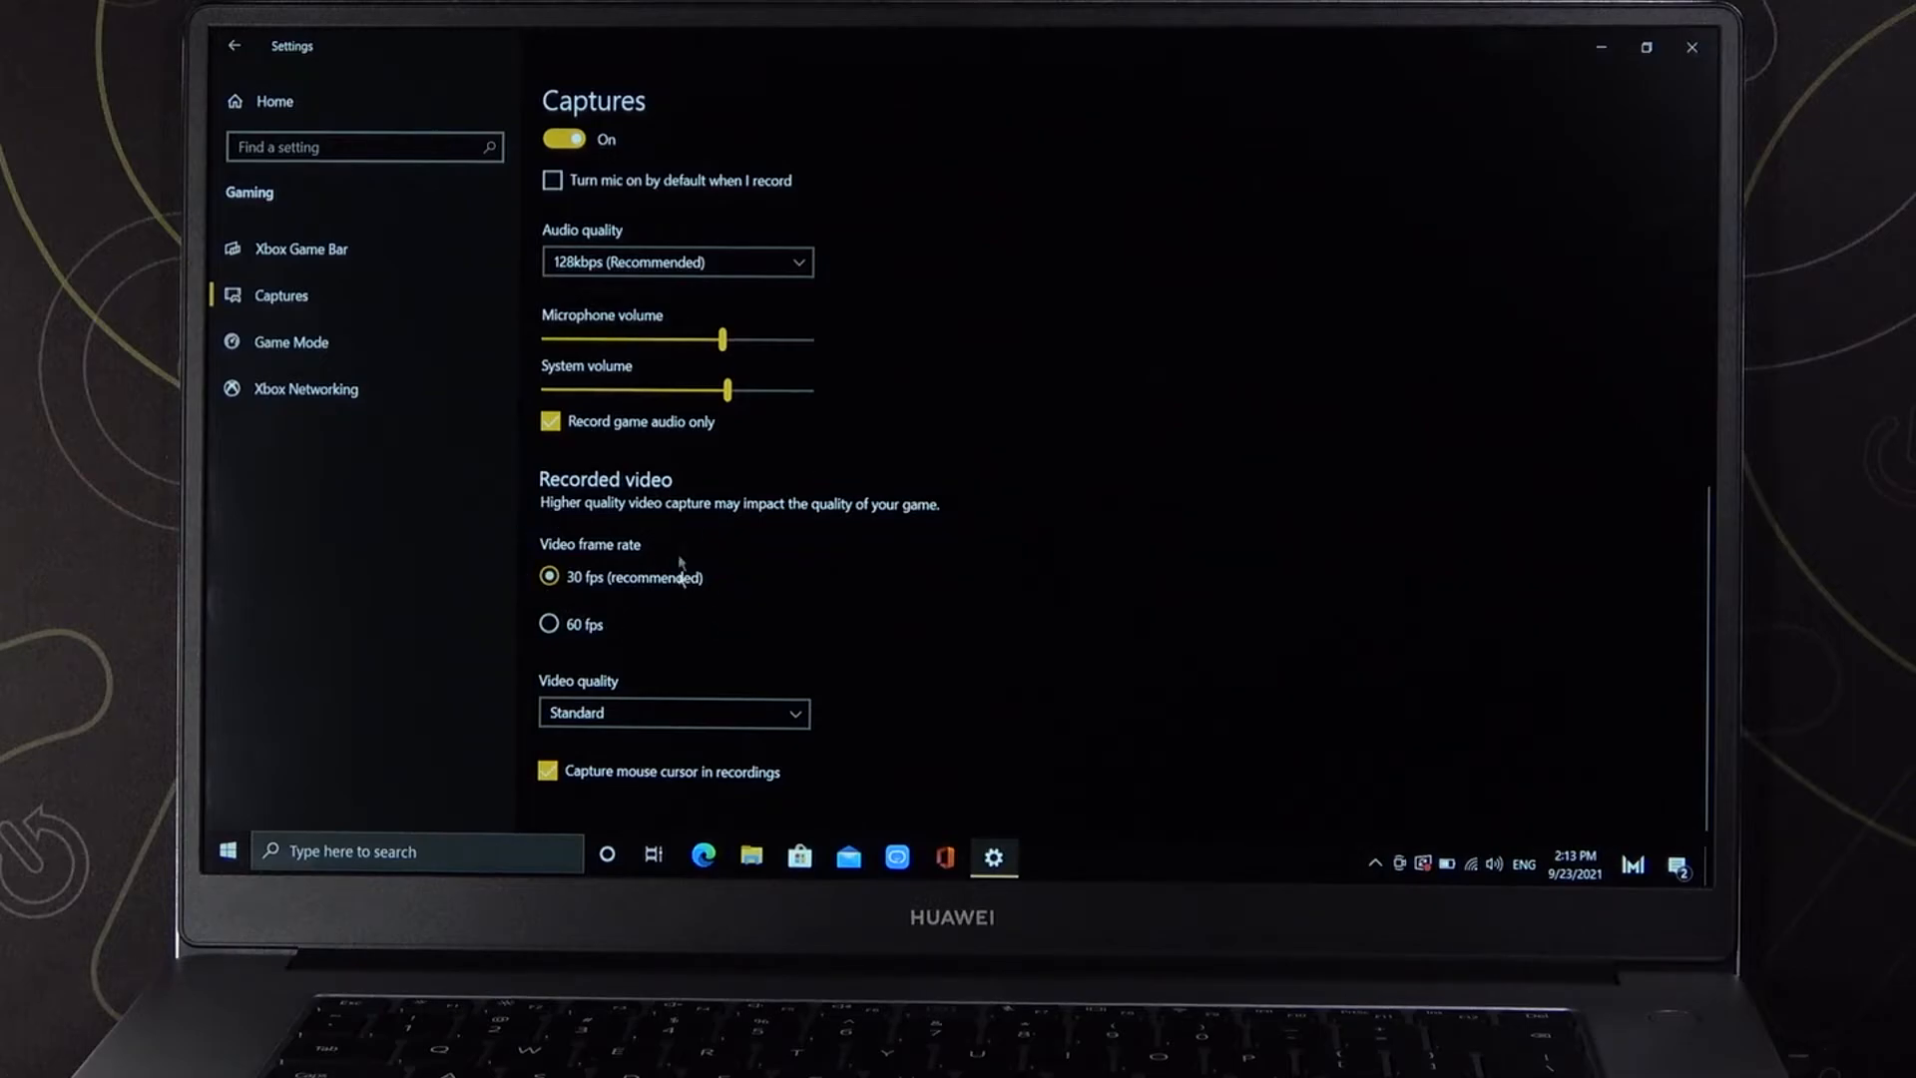
pyautogui.moveTo(562, 641)
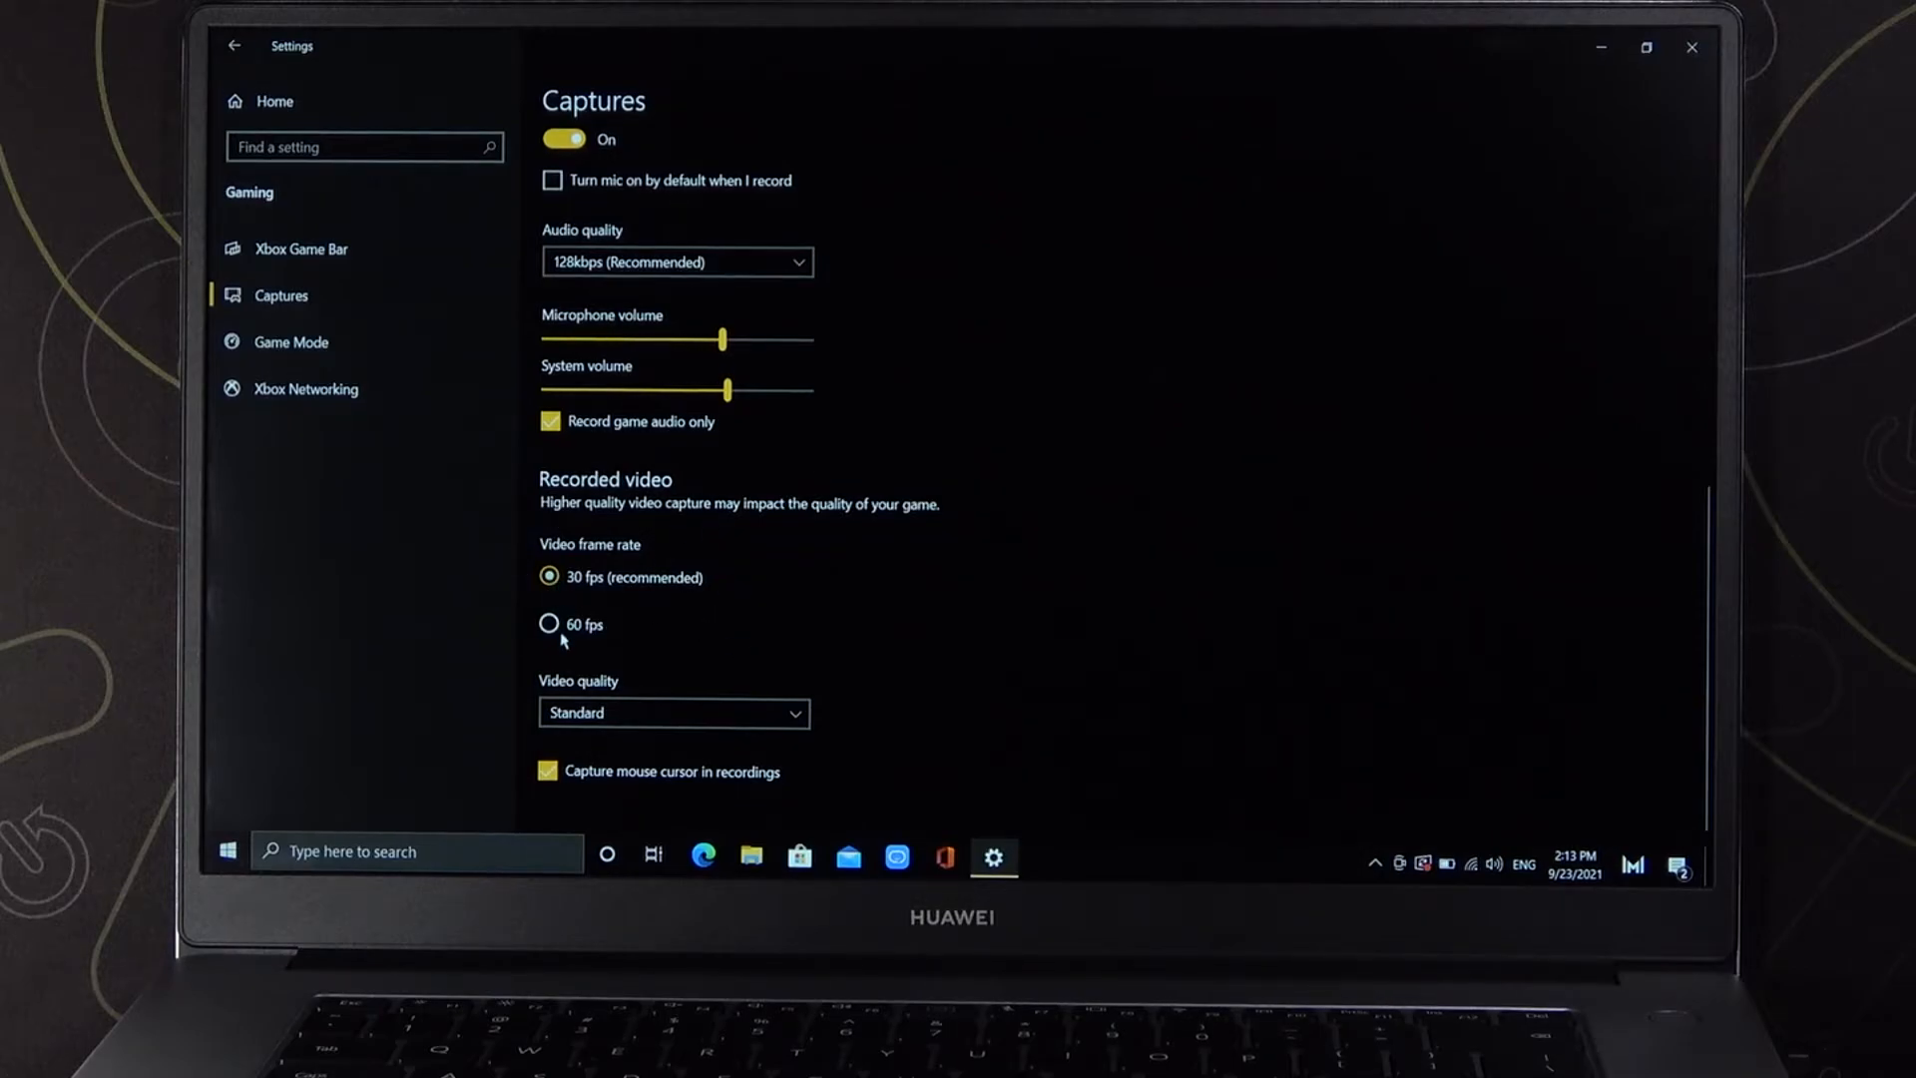
# Step: Set recorded video to 60 fps with High video quality
pyautogui.click(673, 712)
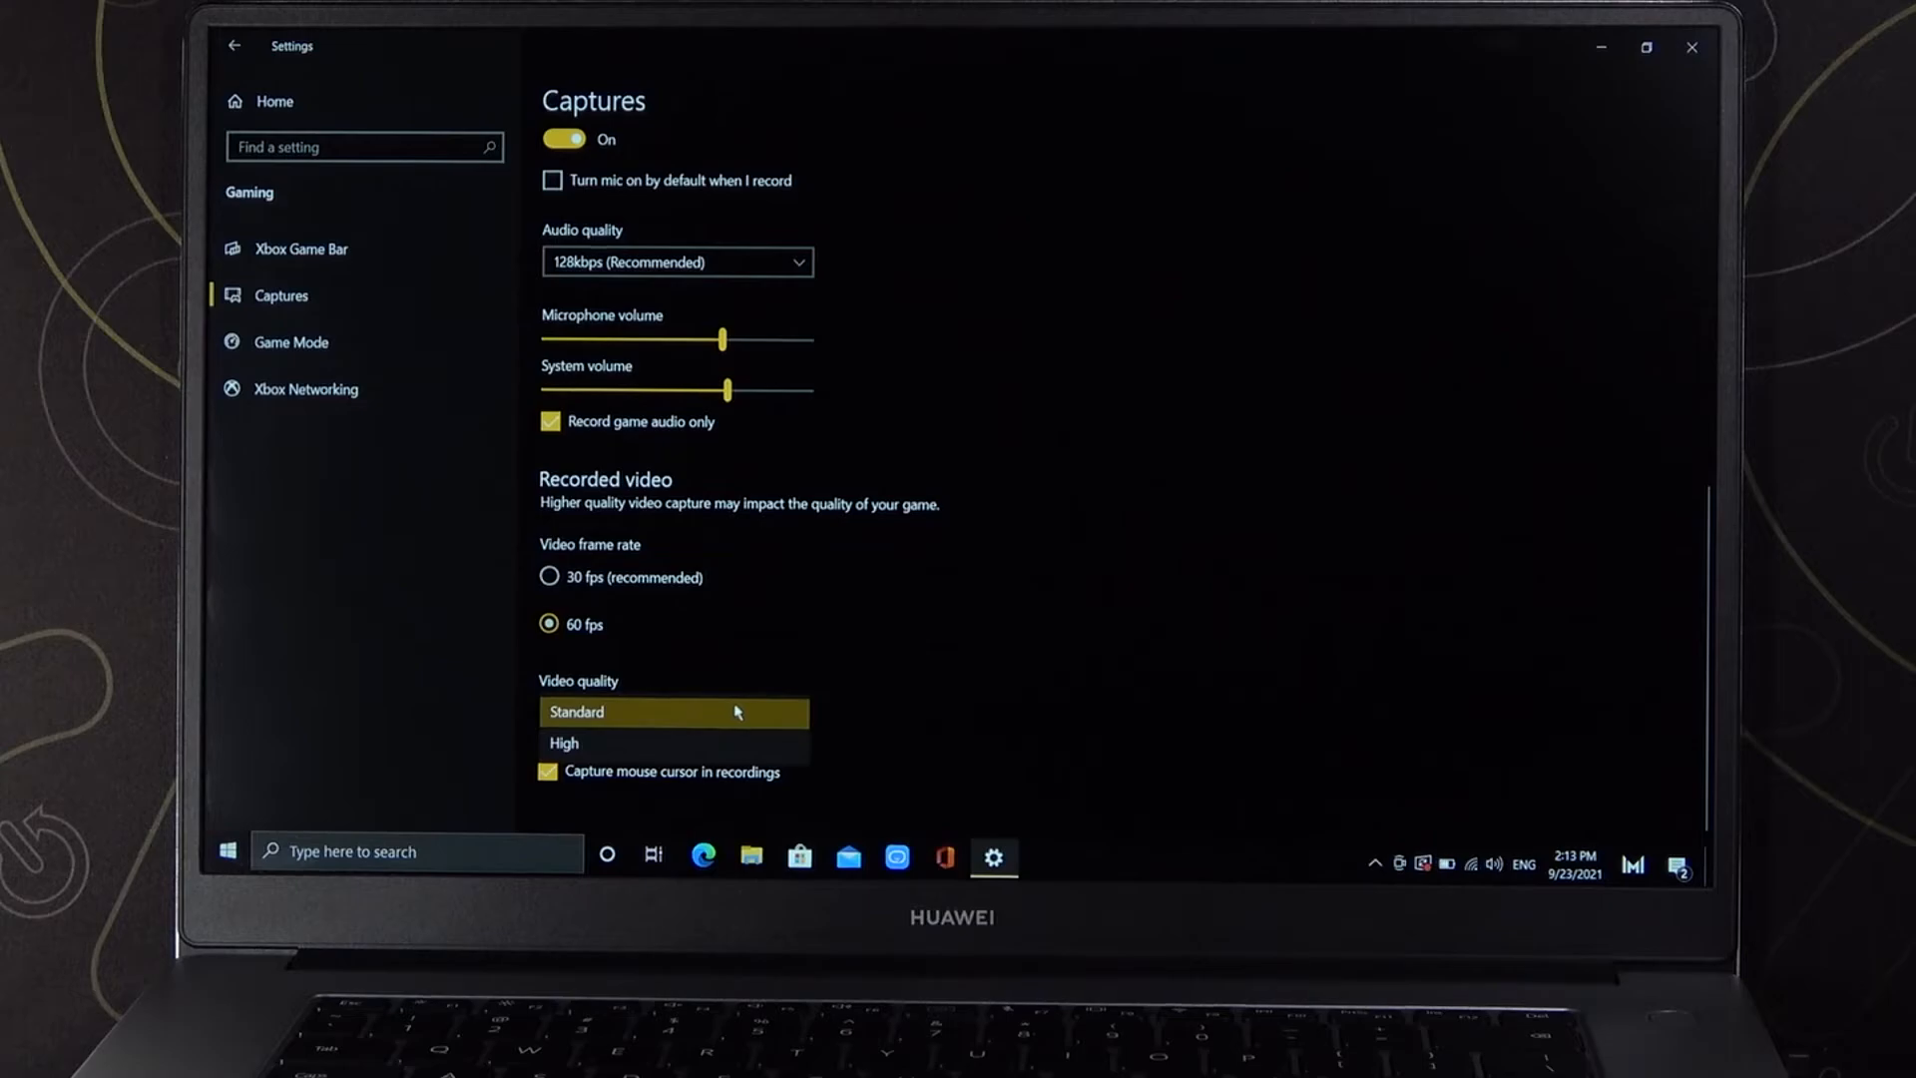
pyautogui.moveTo(617, 745)
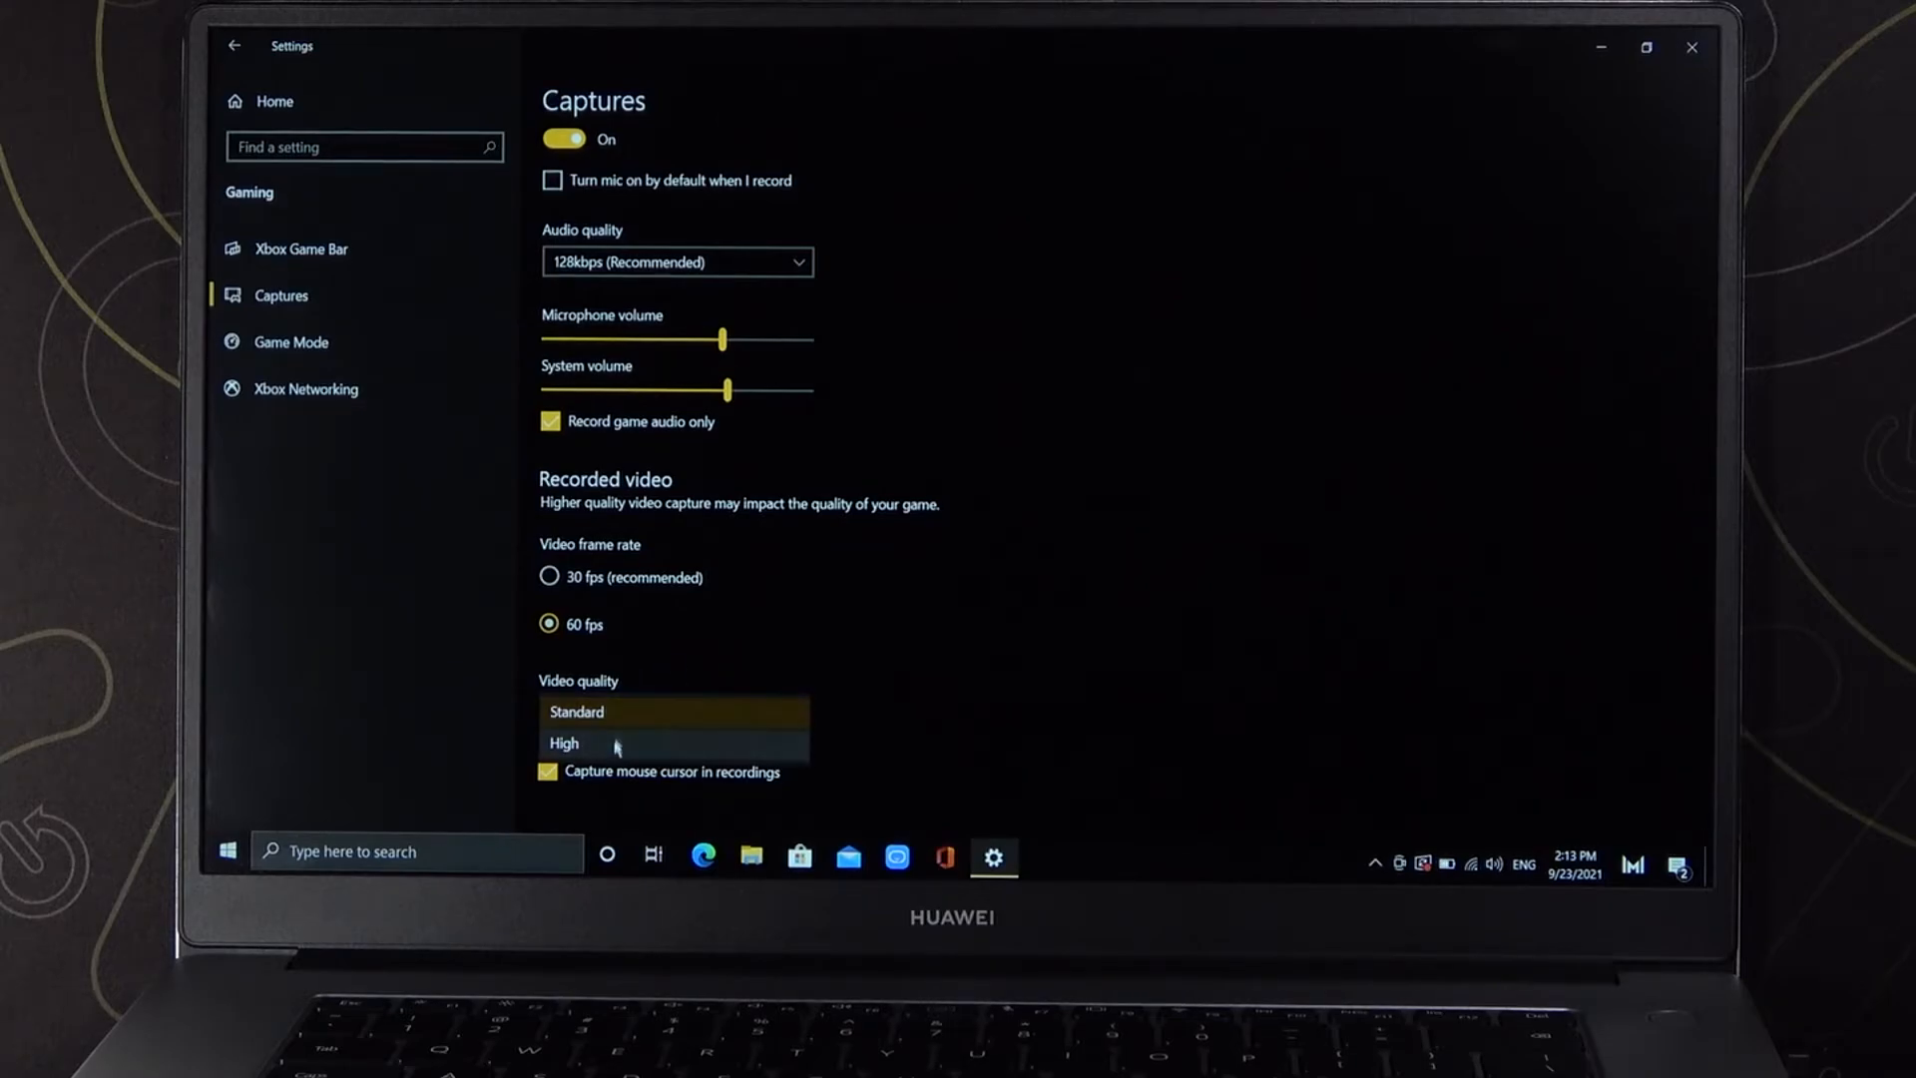
pyautogui.click(563, 742)
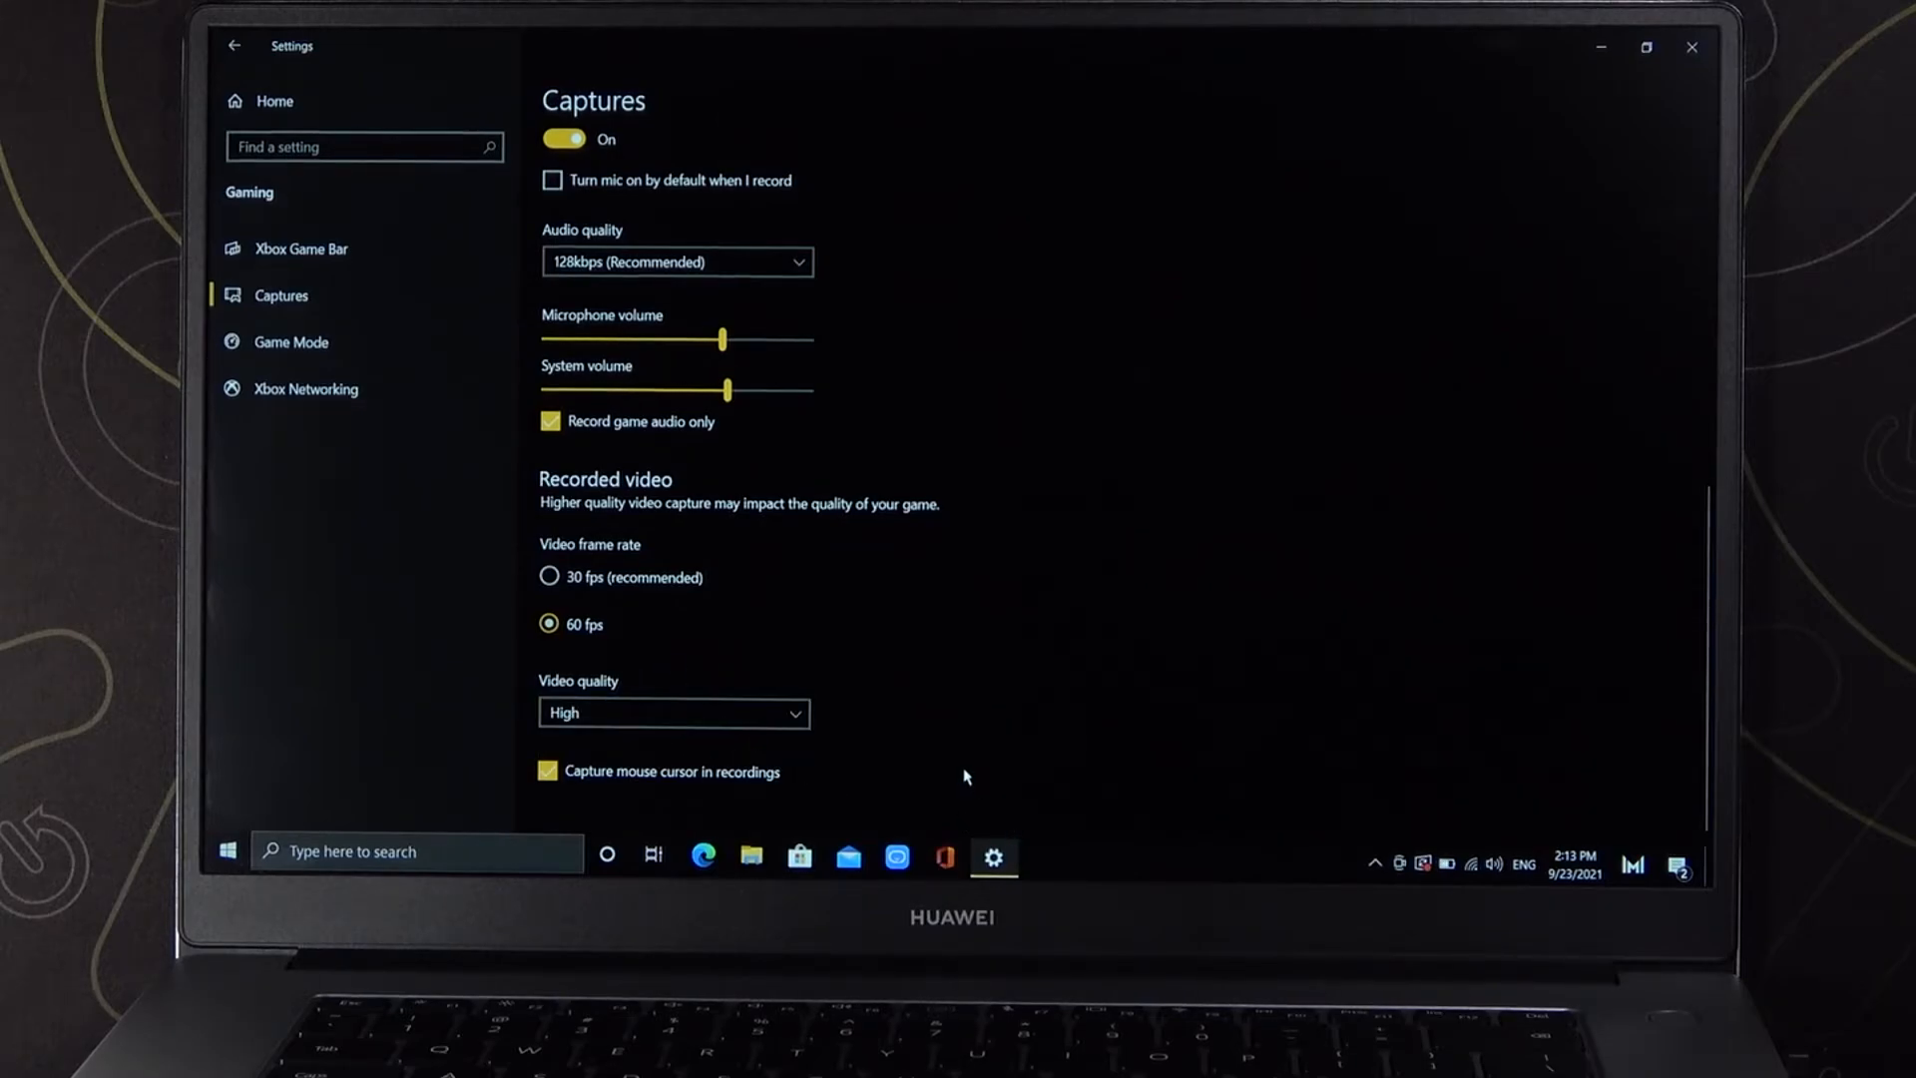
pyautogui.moveTo(670, 799)
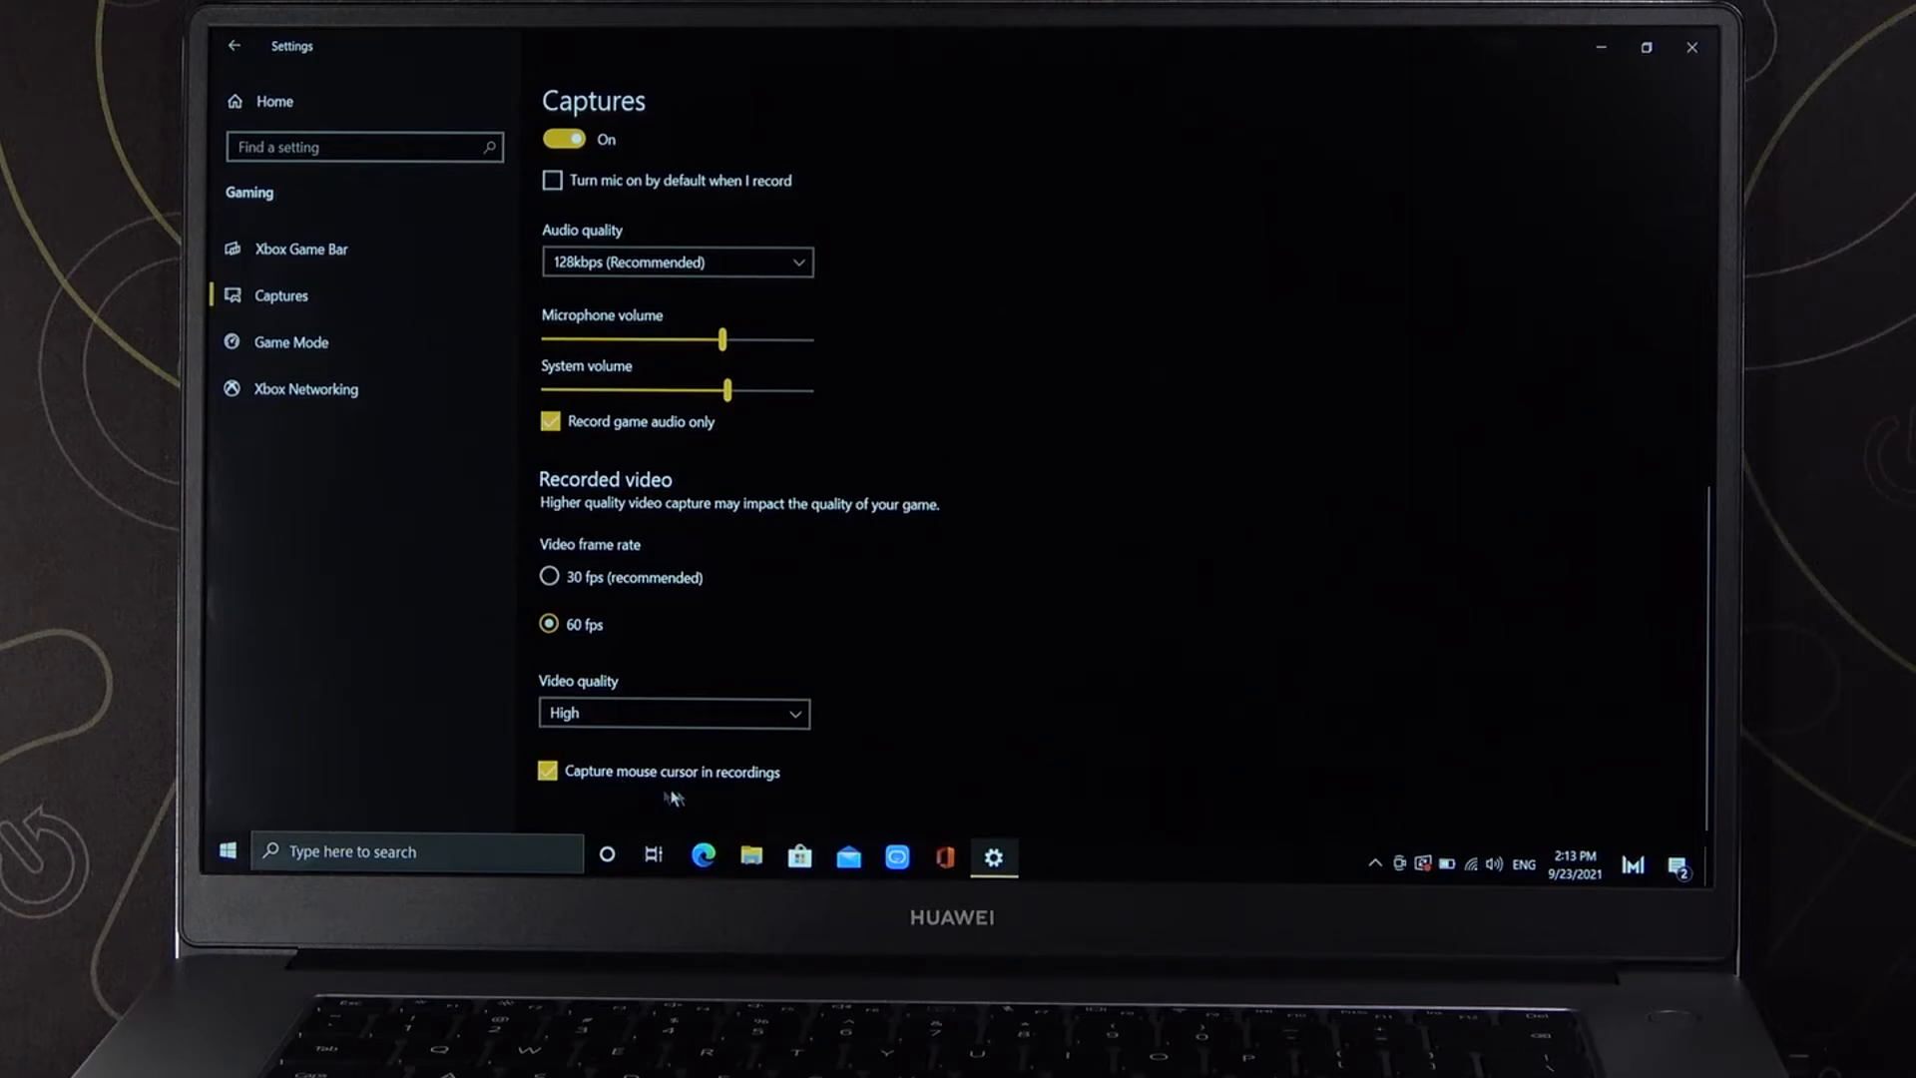
pyautogui.moveTo(510, 586)
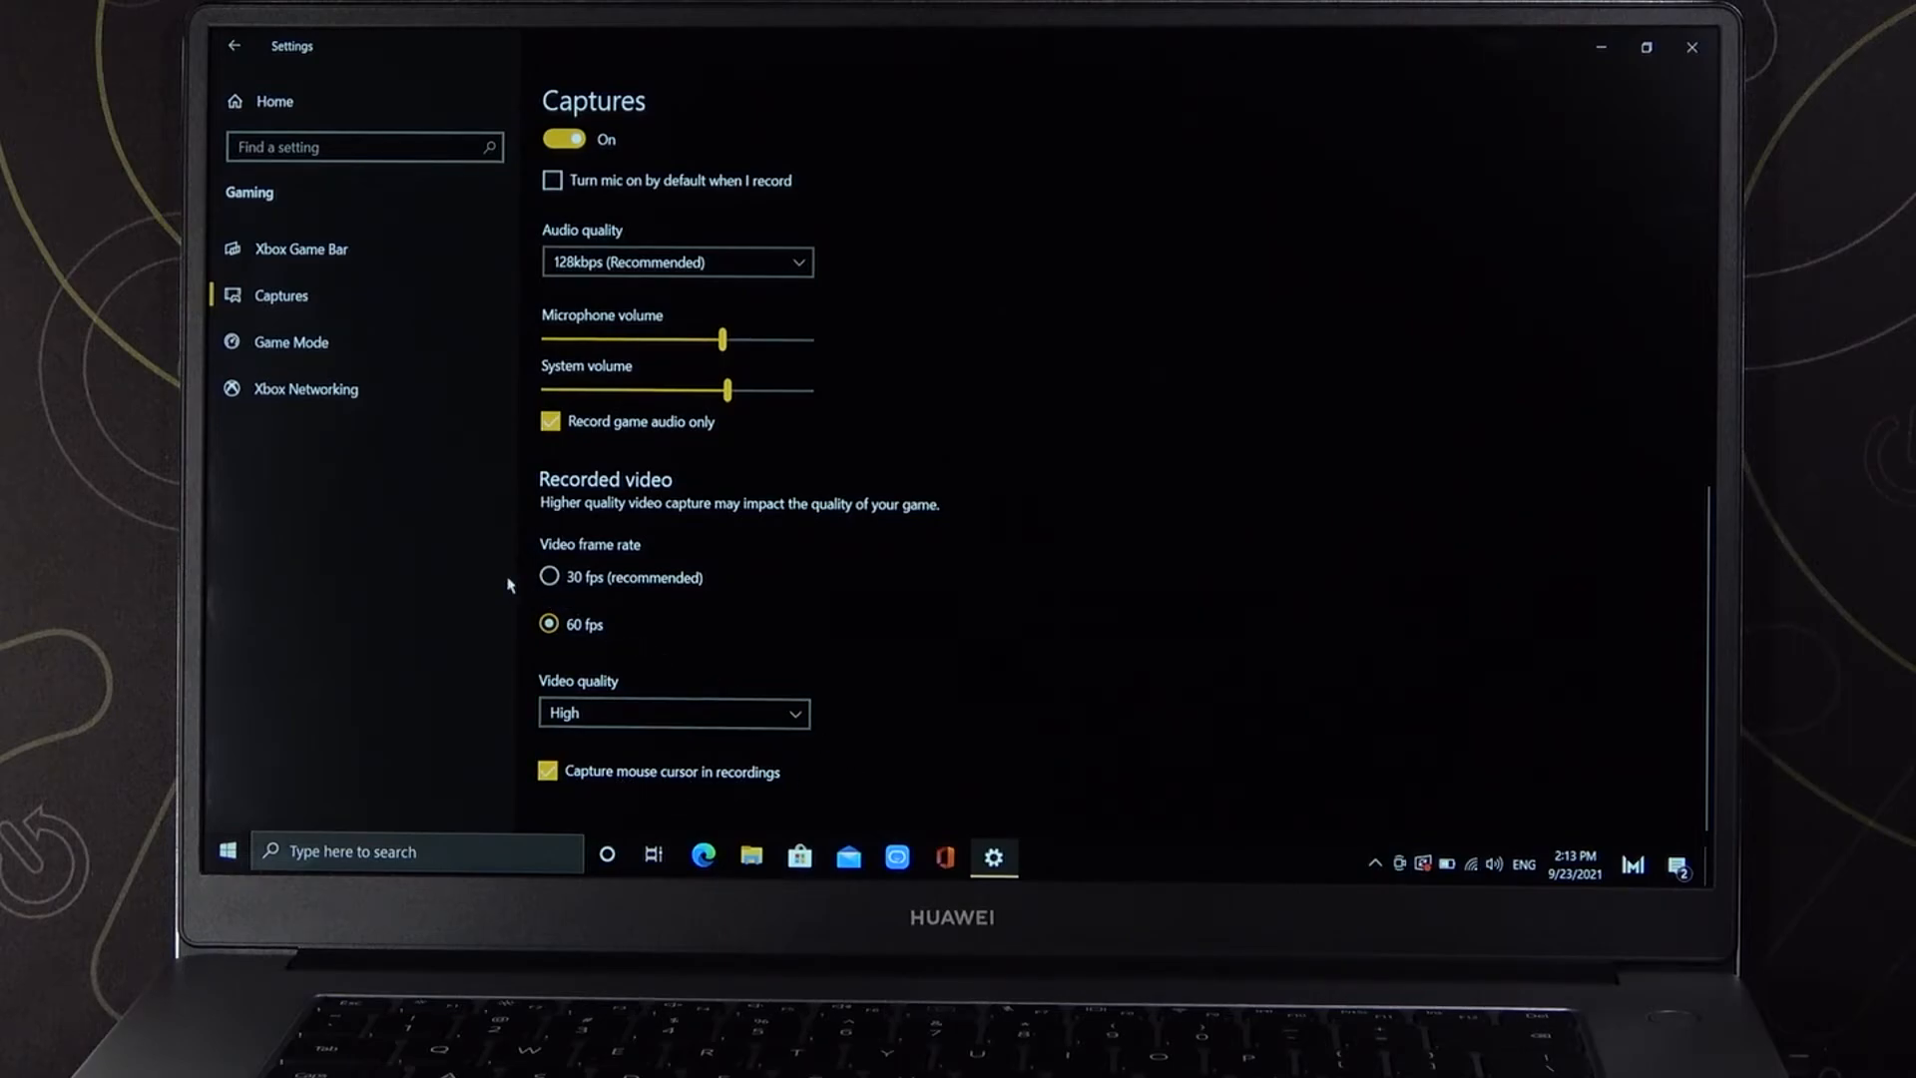